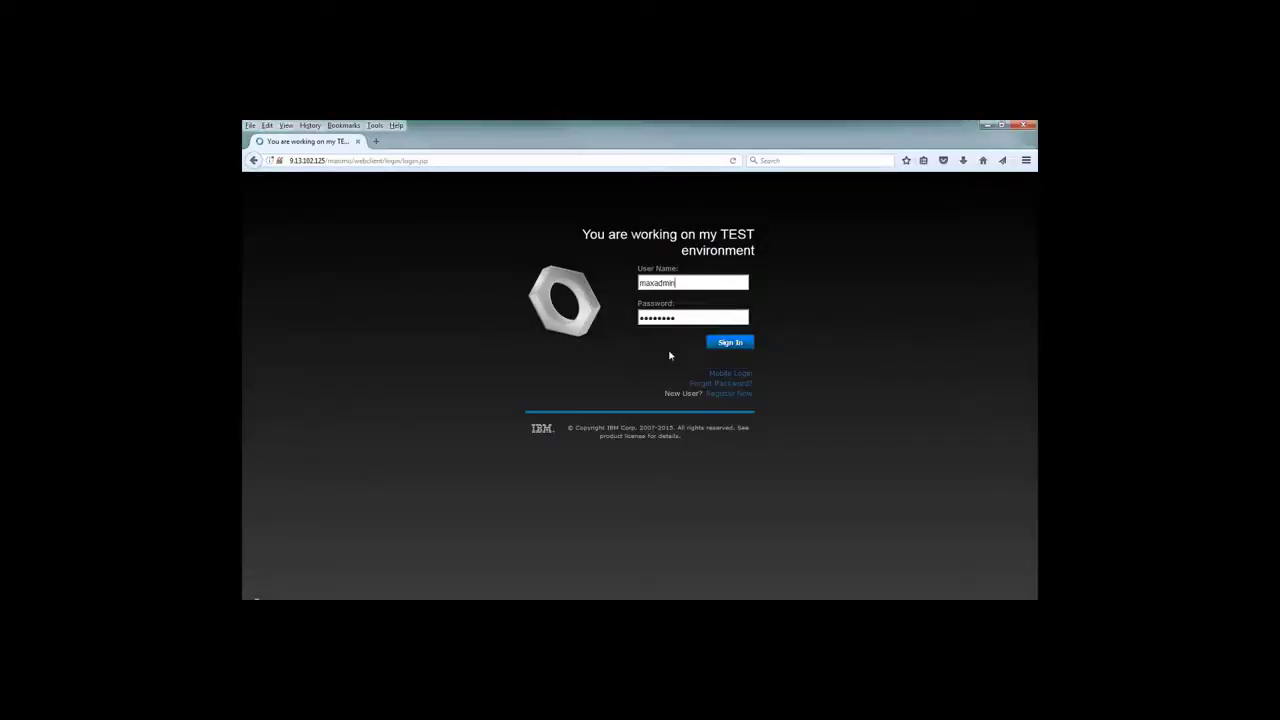
Sign in, list all assets and open asset 26200, the Motor Controlled Valve.
{"action": "left_click", "coordinate": [729, 342]}
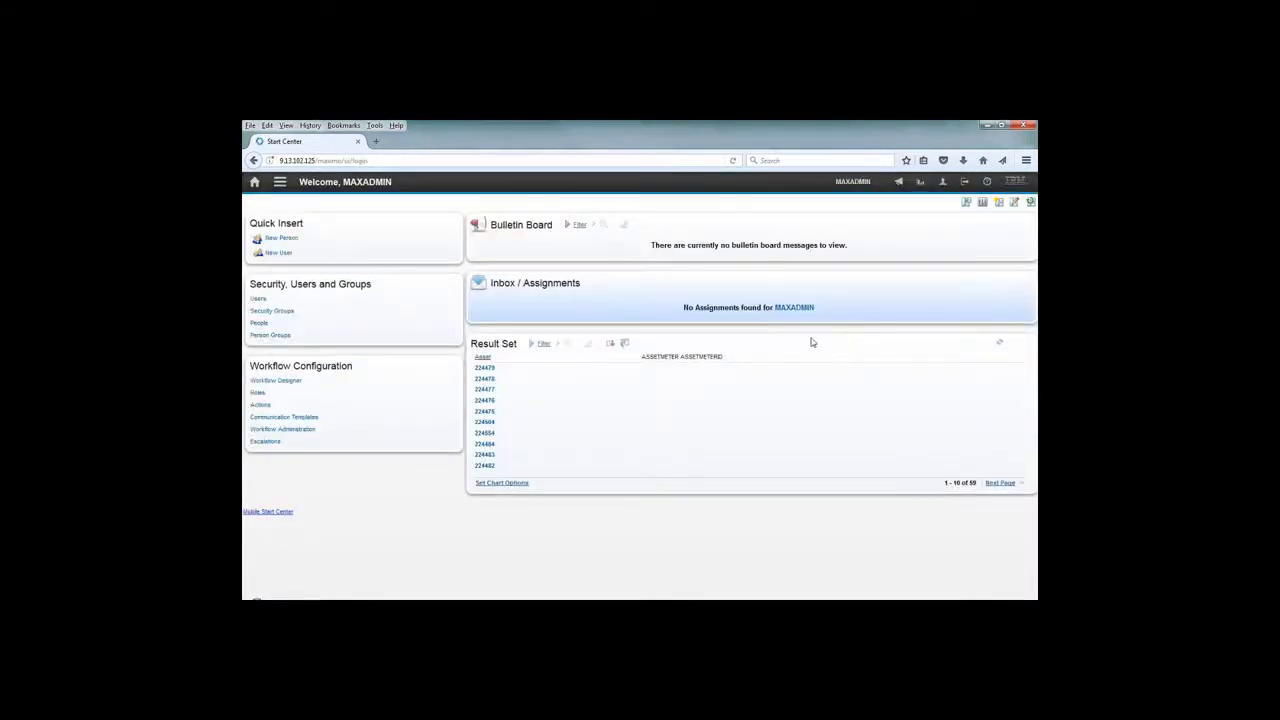
{"action": "left_click", "coordinate": [280, 181]}
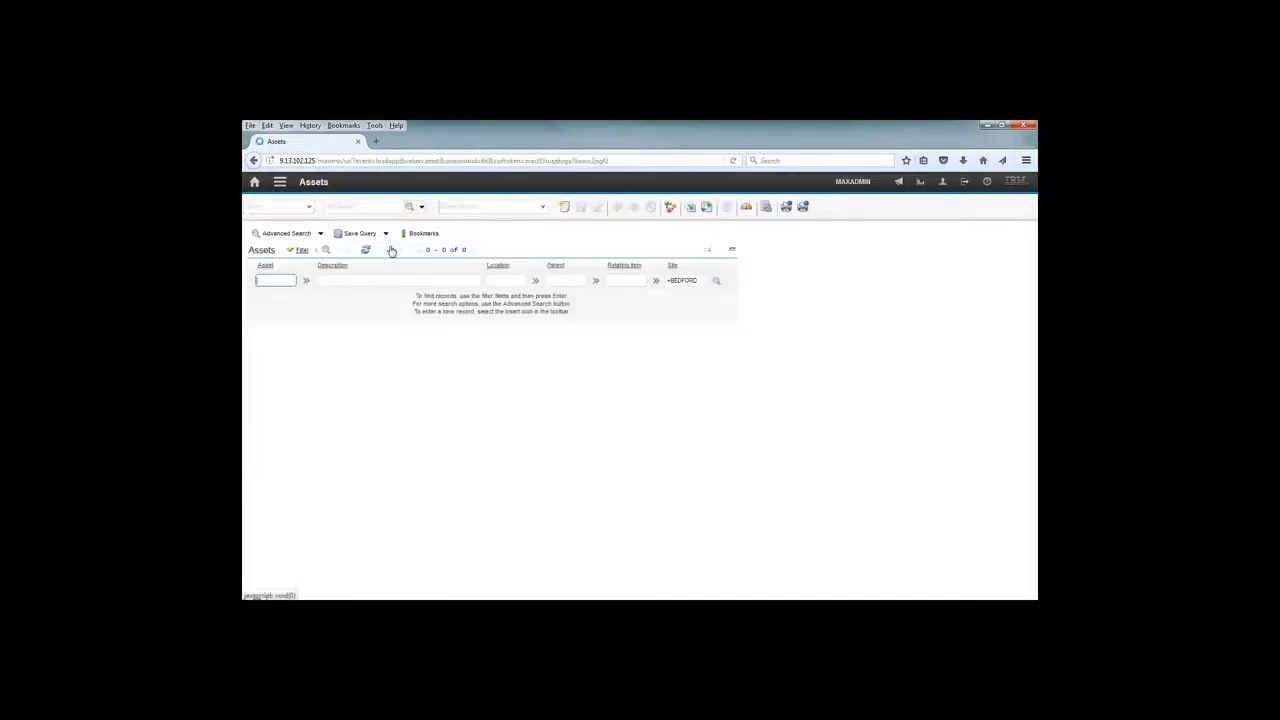
{"action": "left_click", "coordinate": [365, 249]}
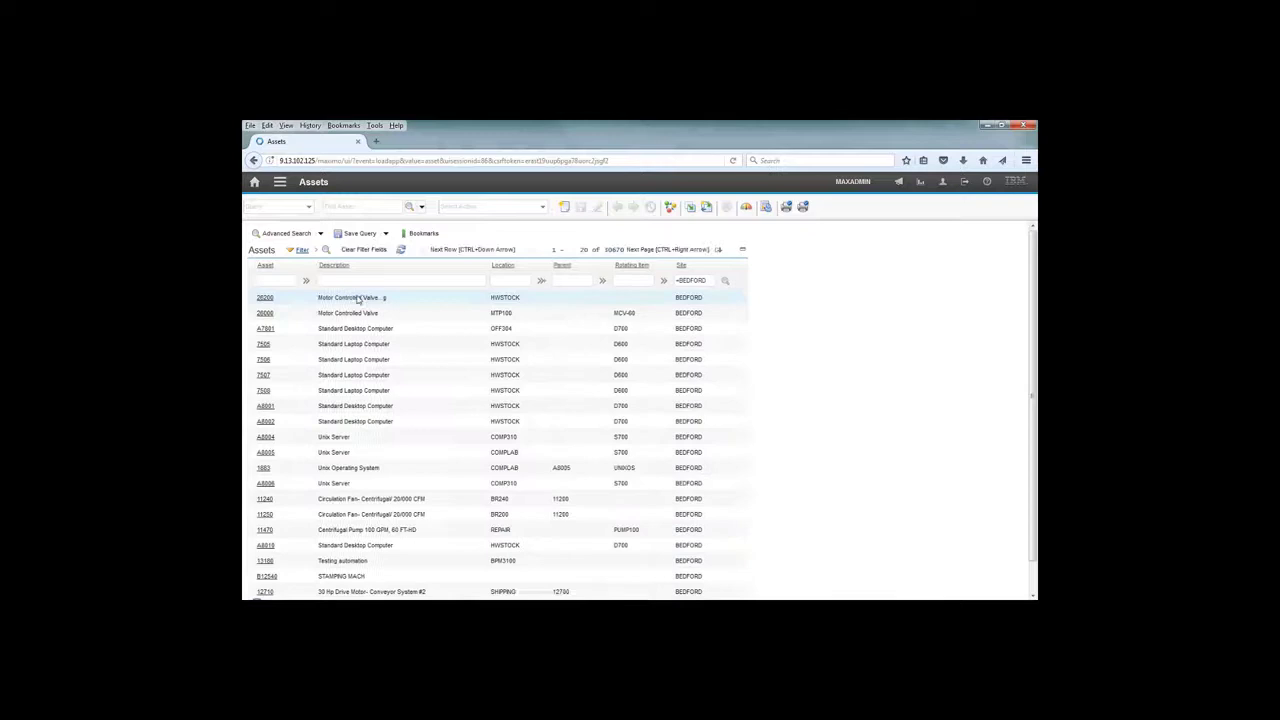
{"action": "left_click", "coordinate": [264, 297]}
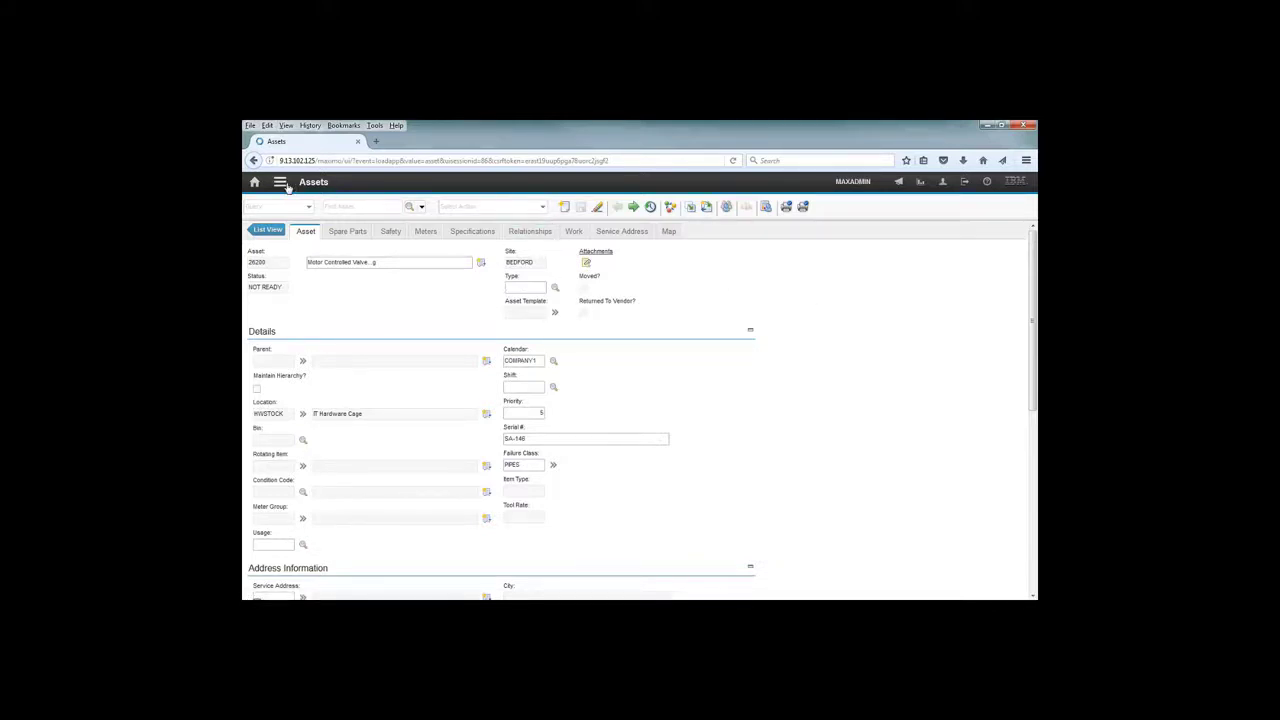
Navigate to Application Designer and load the ASSET application's layout.
{"action": "left_click", "coordinate": [281, 182]}
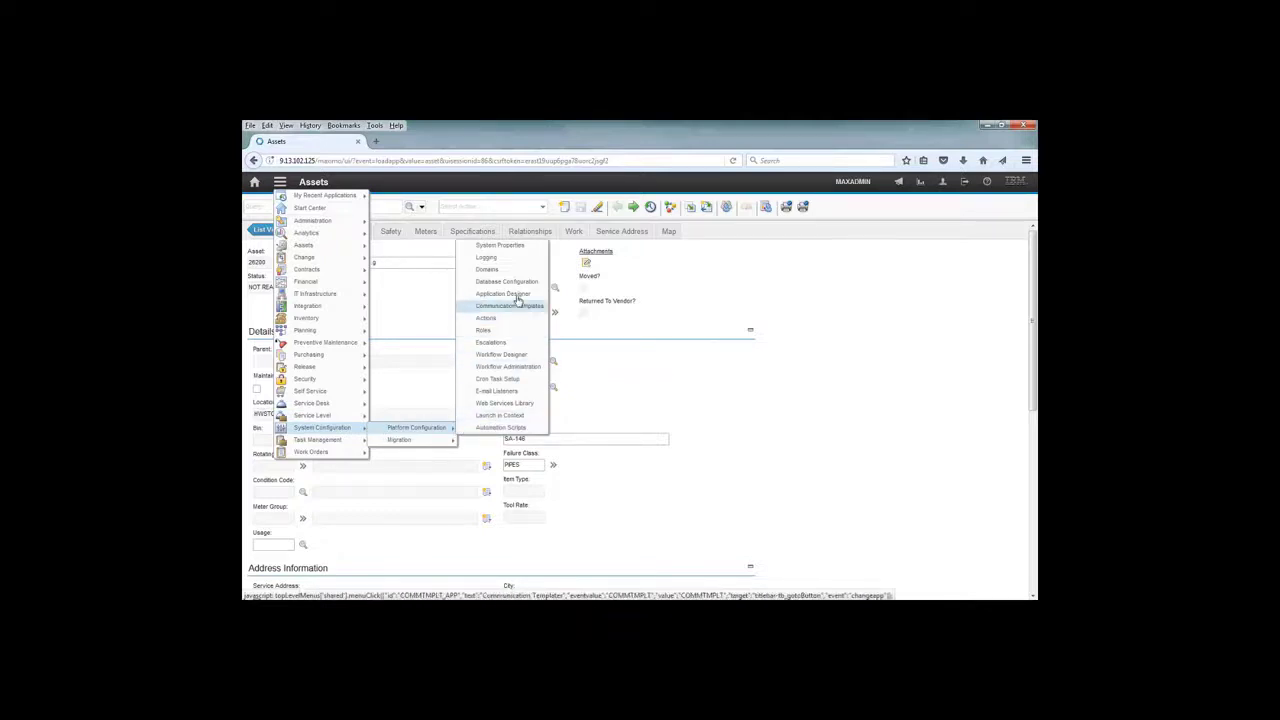
{"action": "left_click", "coordinate": [507, 305]}
{"action": "type", "text": "asset"}
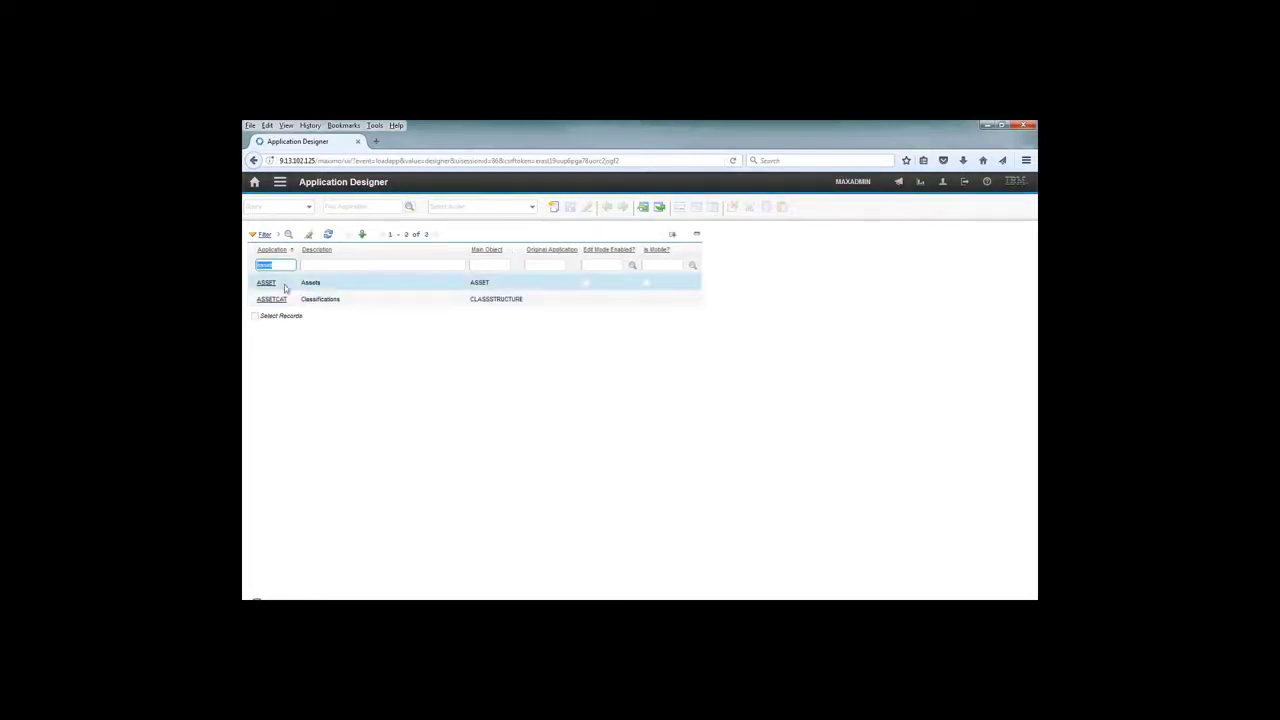
{"action": "left_click", "coordinate": [266, 282]}
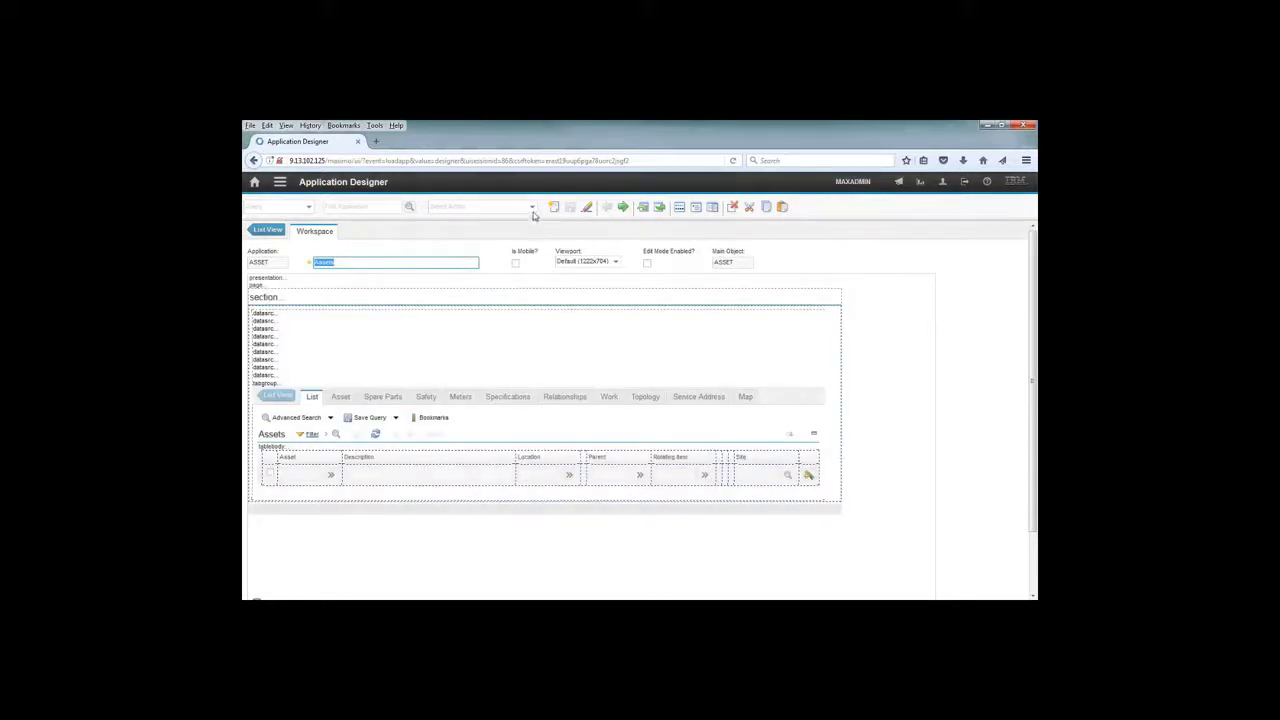
Add signature option CANSEESITE with description 'CAN SEE THE SITE FIELD' via Add/Modify Signature Options.
{"action": "left_click", "coordinate": [532, 207]}
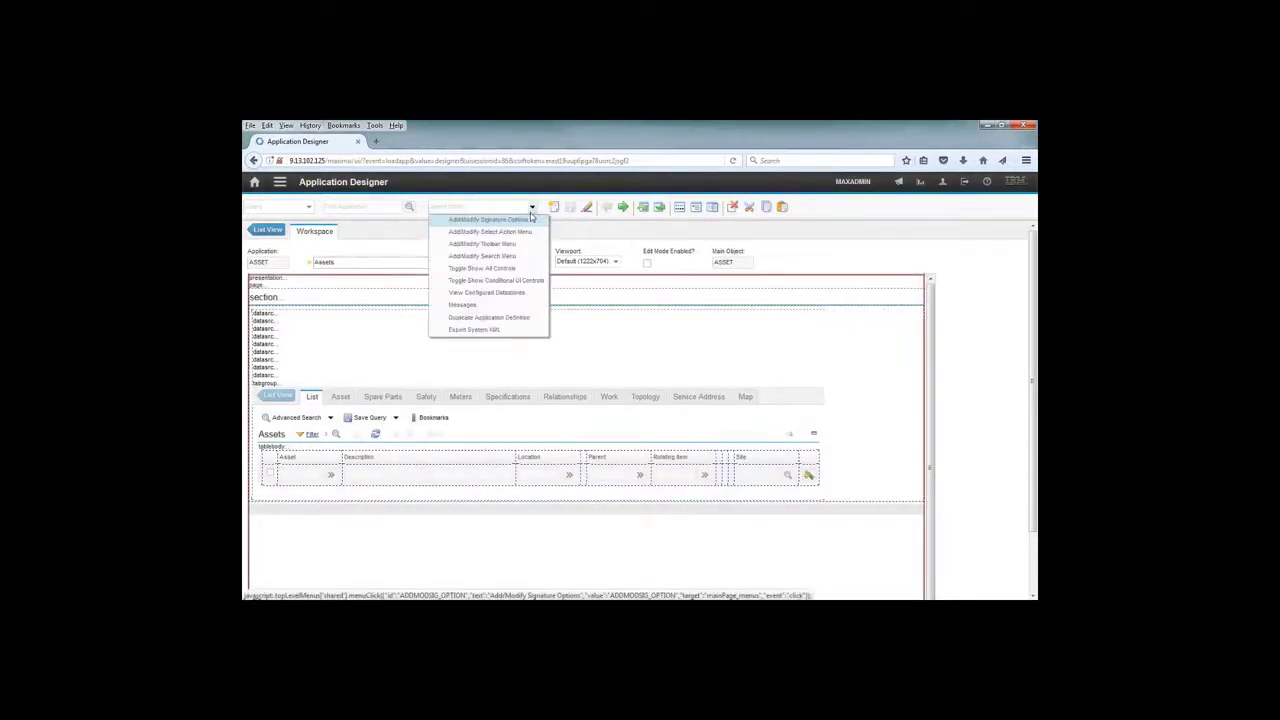
{"action": "left_click", "coordinate": [532, 207]}
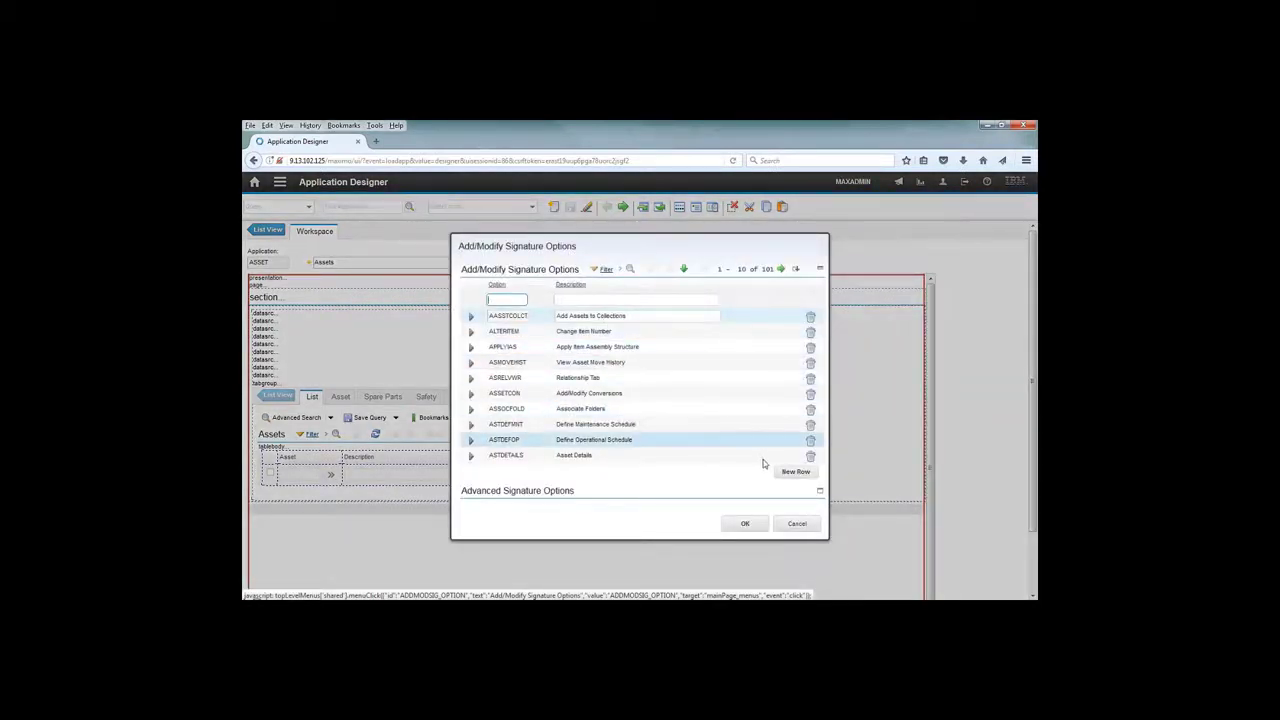
{"action": "left_click", "coordinate": [796, 471]}
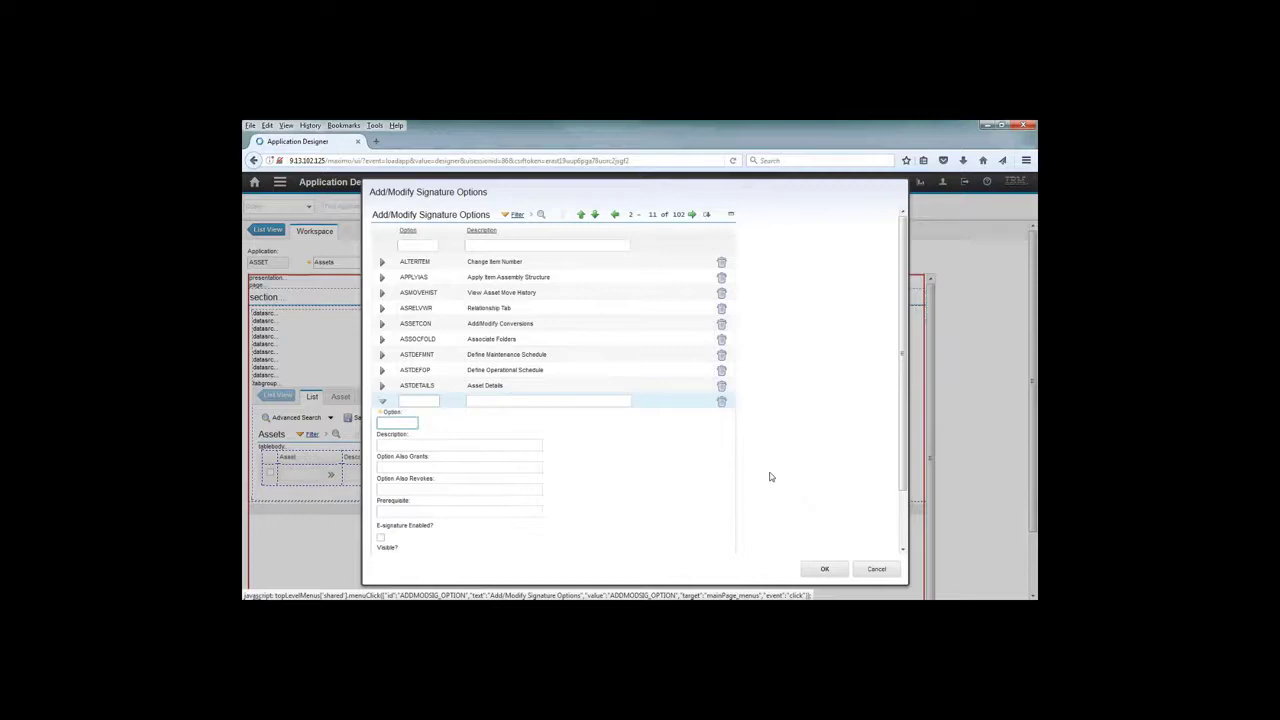
{"action": "type", "text": "CAM"}
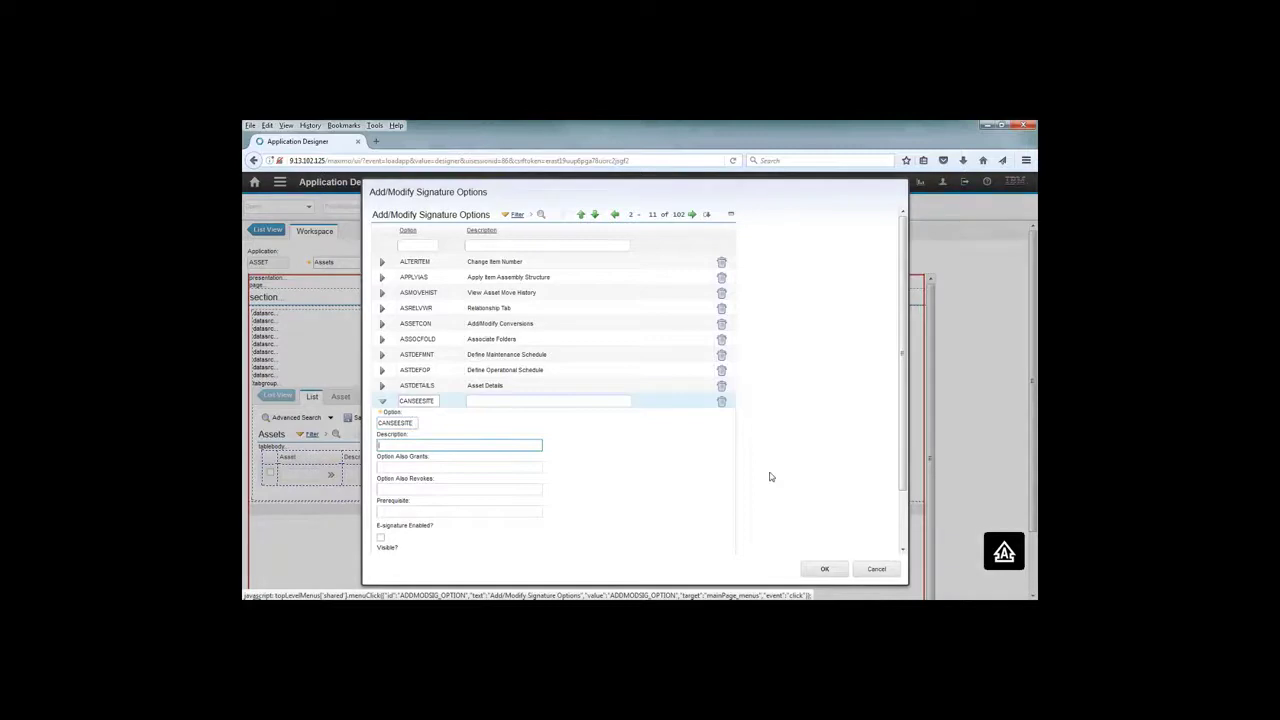
{"action": "type", "text": "CAN SEE THE"}
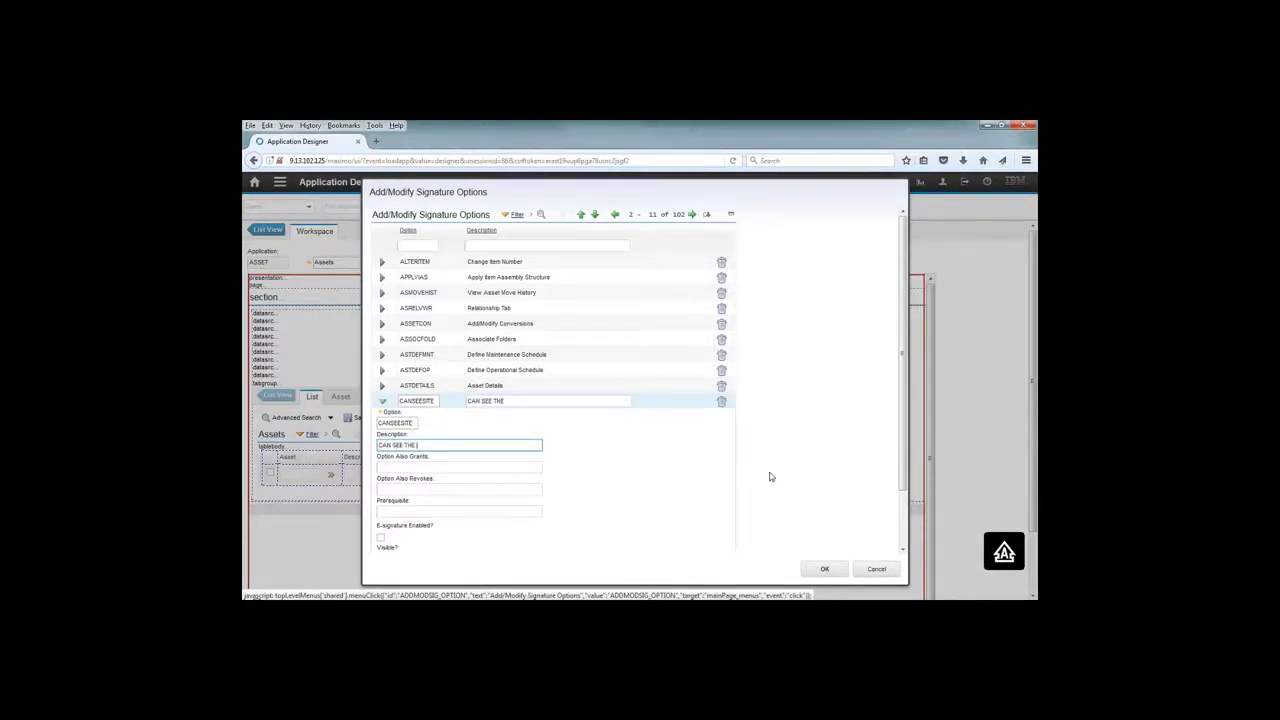
{"action": "type", "text": "SITE FIELD"}
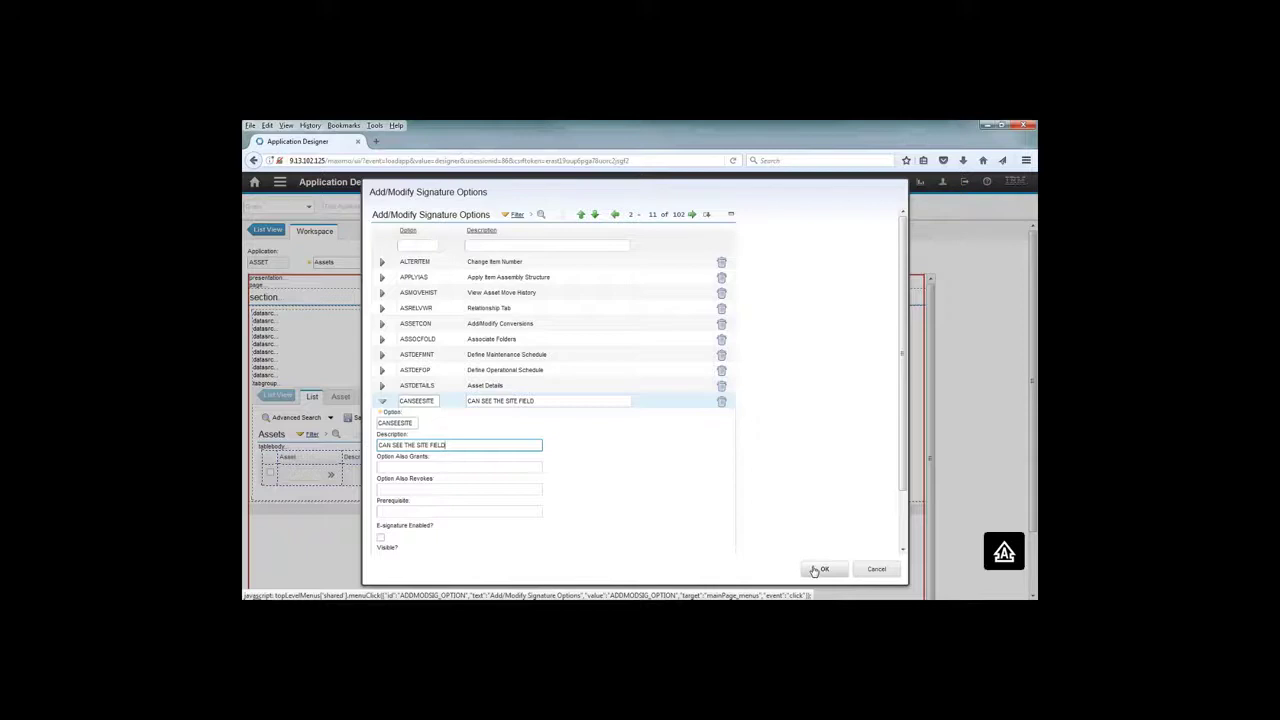
{"action": "left_click", "coordinate": [823, 569]}
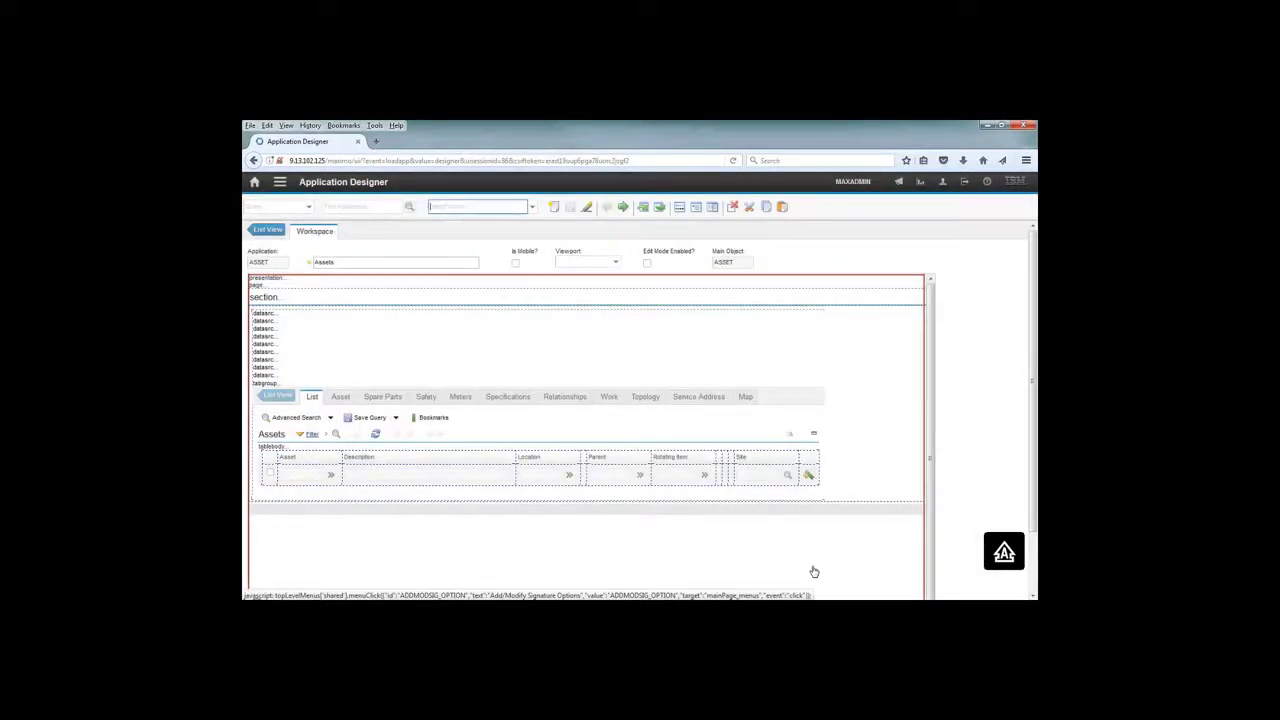
Show the Site field's advanced properties on the Asset tab layout.
{"action": "left_click", "coordinate": [340, 397]}
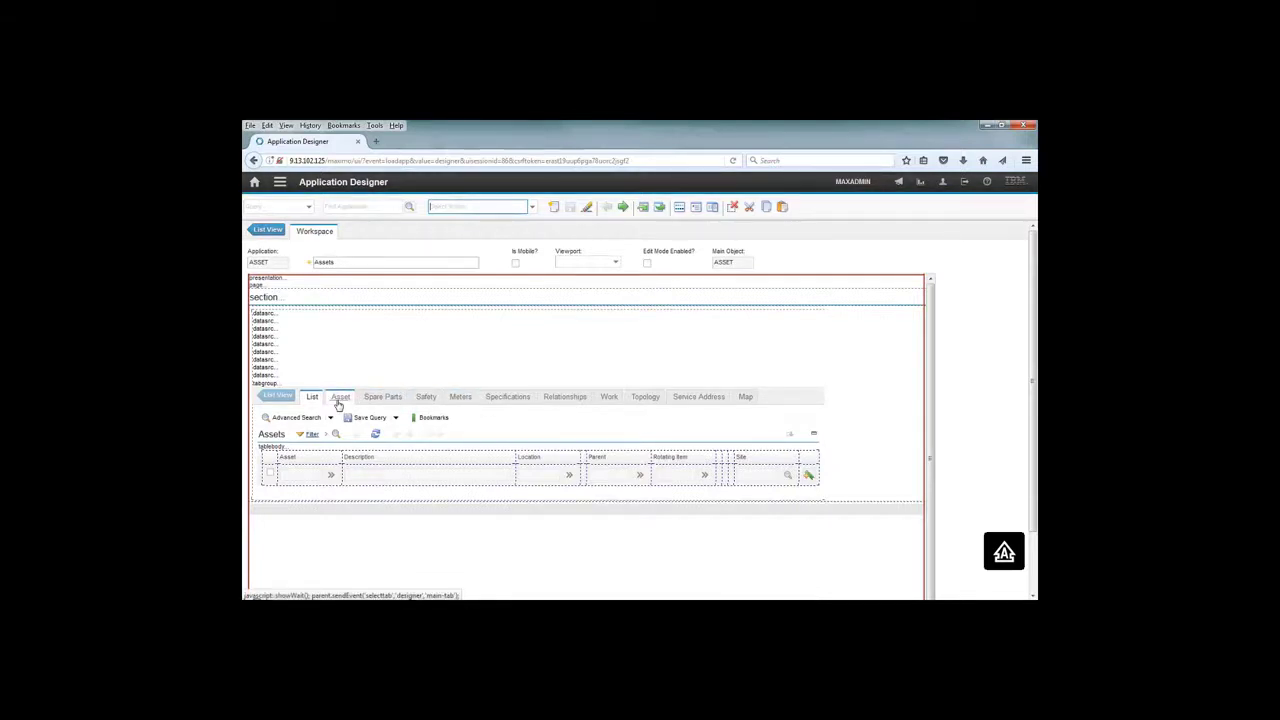
{"action": "left_click", "coordinate": [340, 396]}
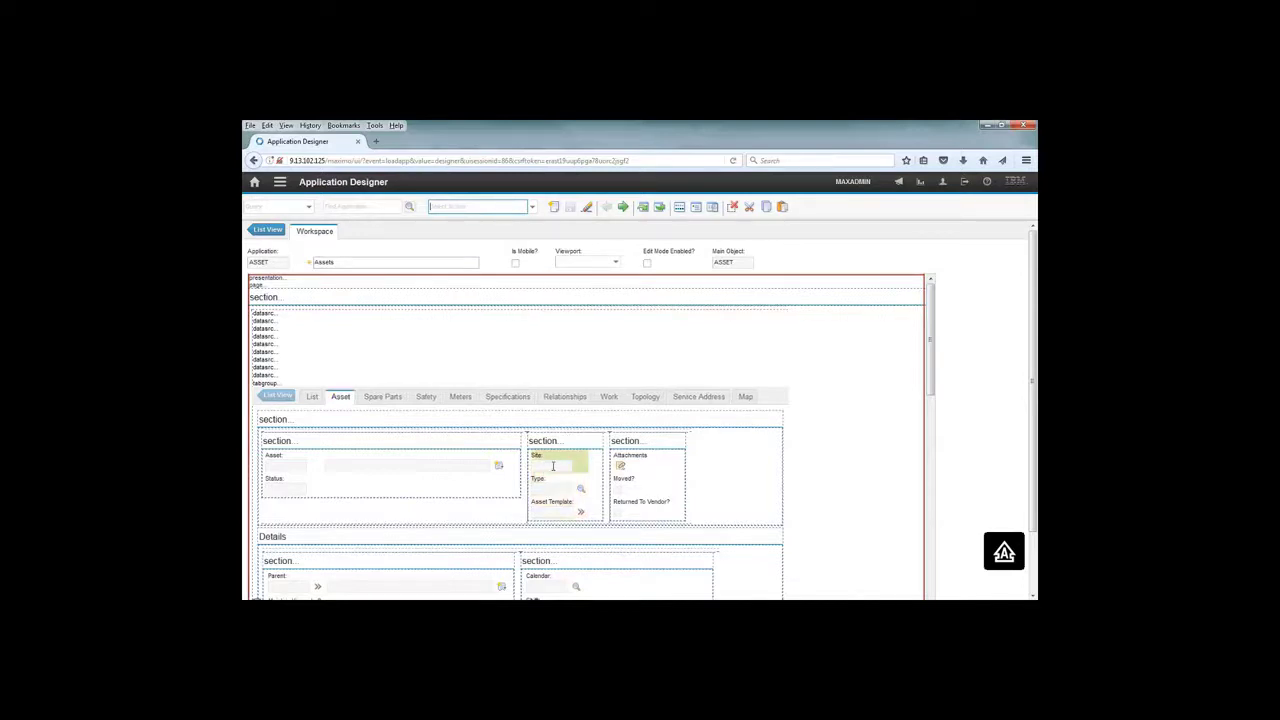
{"action": "right_click", "coordinate": [553, 467]}
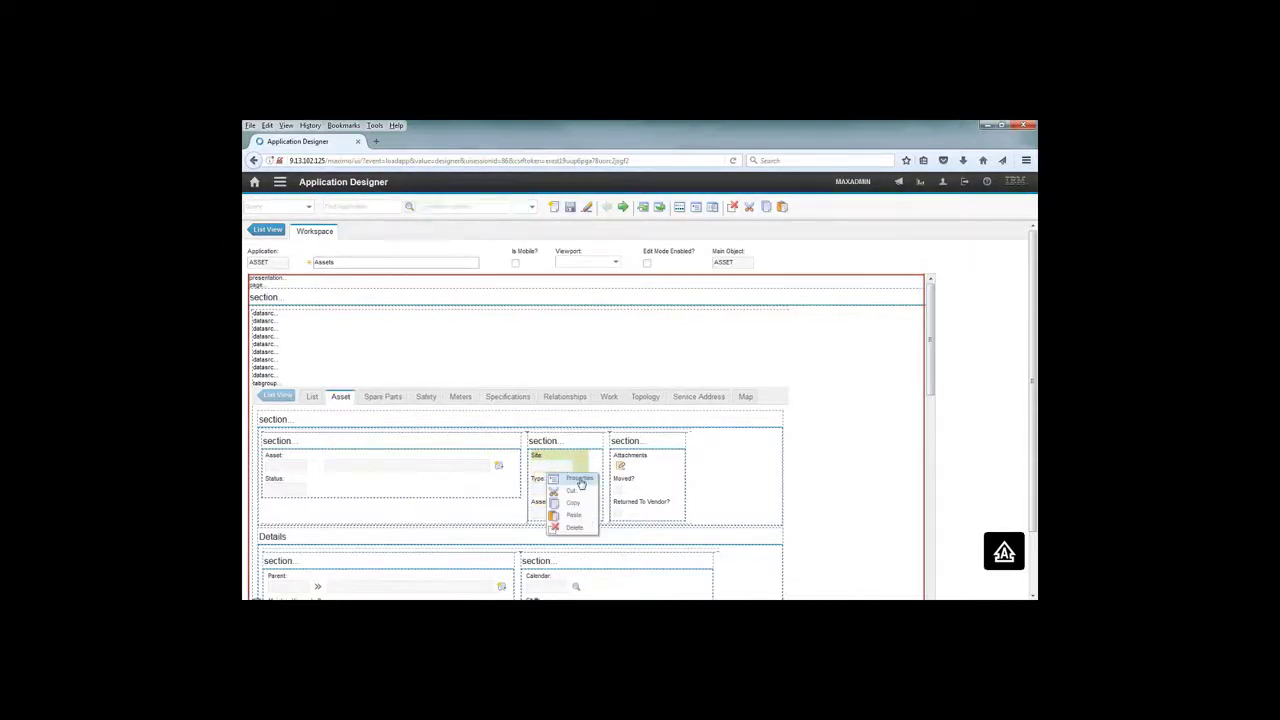
{"action": "left_click", "coordinate": [578, 478]}
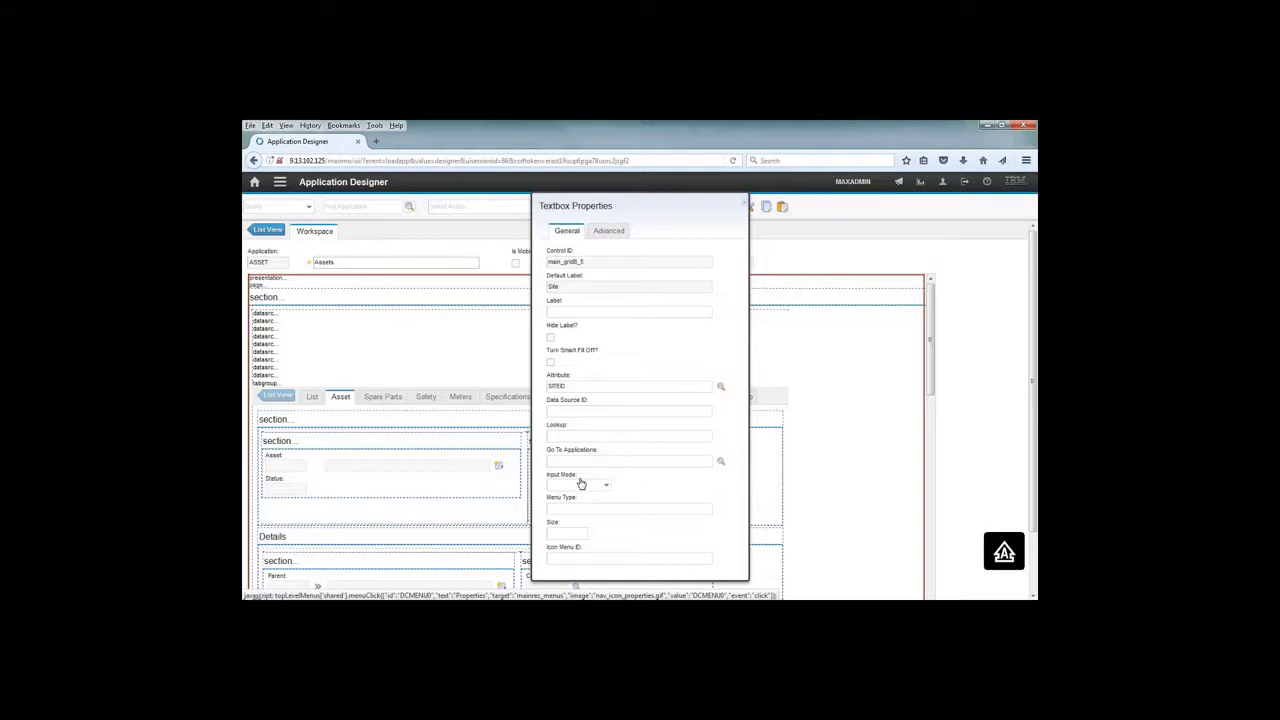
{"action": "mouse_move", "coordinate": [587, 351]}
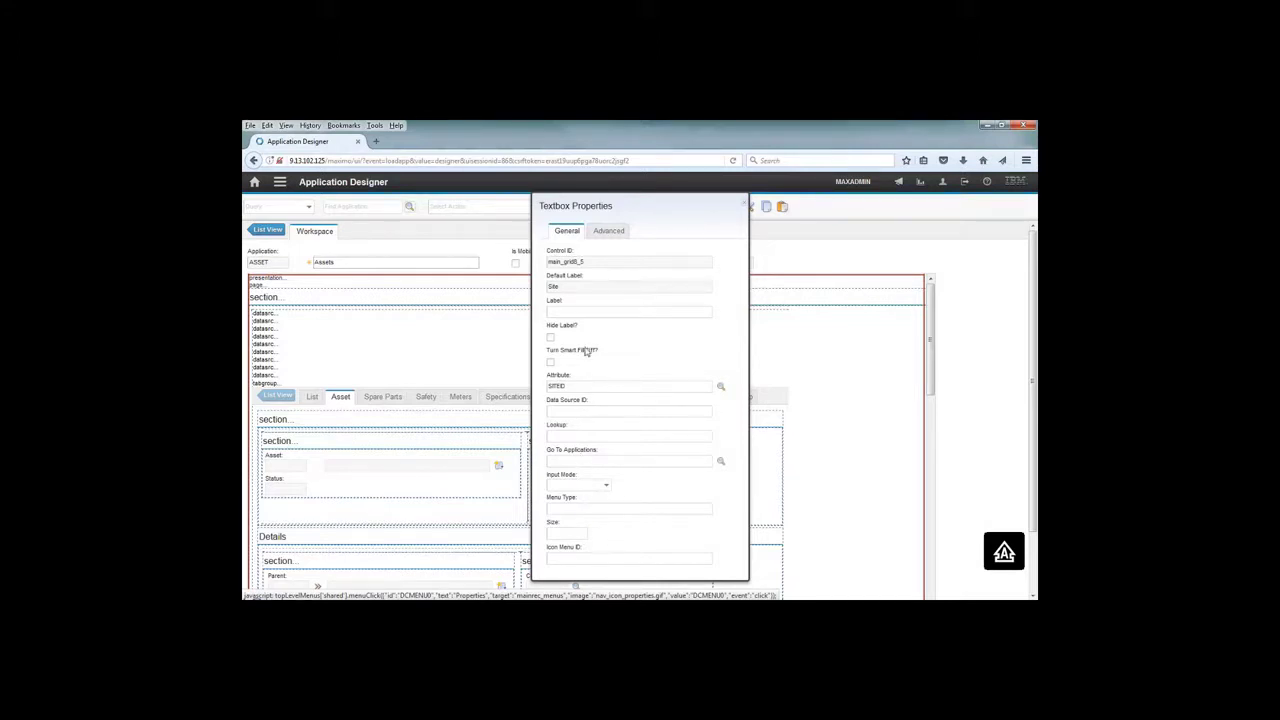
{"action": "left_click", "coordinate": [603, 232]}
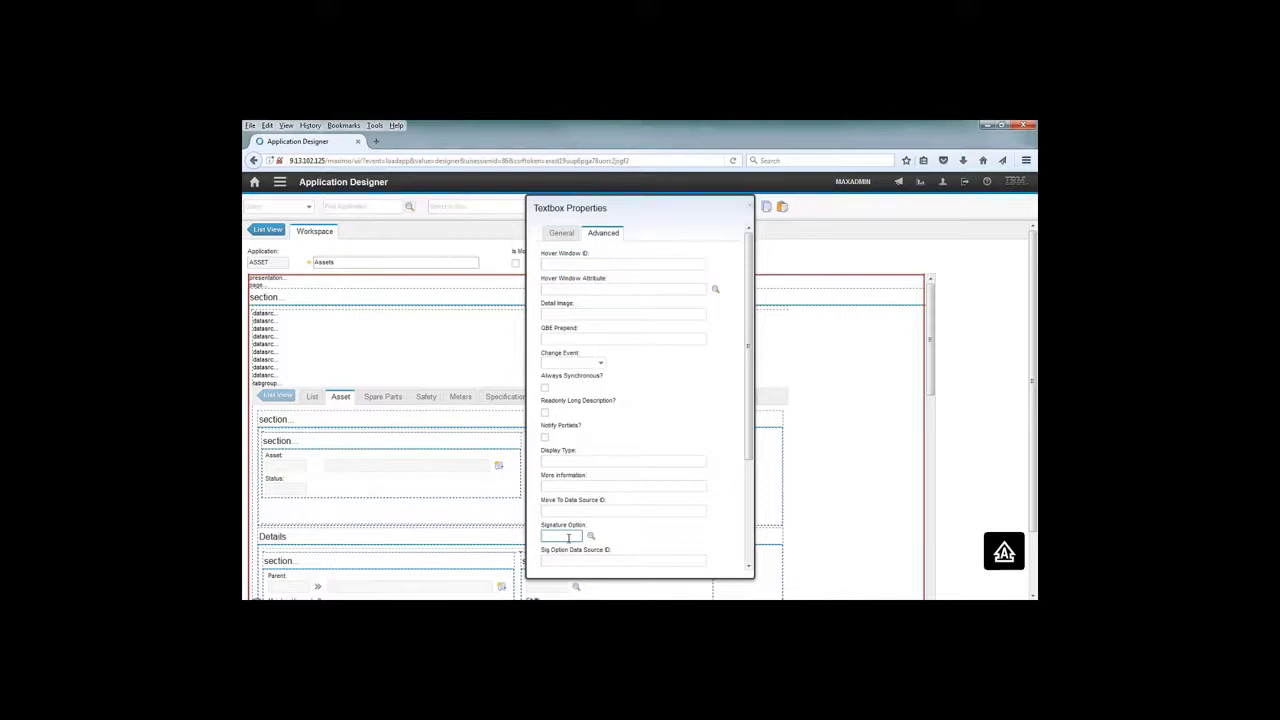
Assign CANSEESITE as the Site field's signature option, save the design and head to Security Groups.
{"action": "type", "text": "CANSEESITE"}
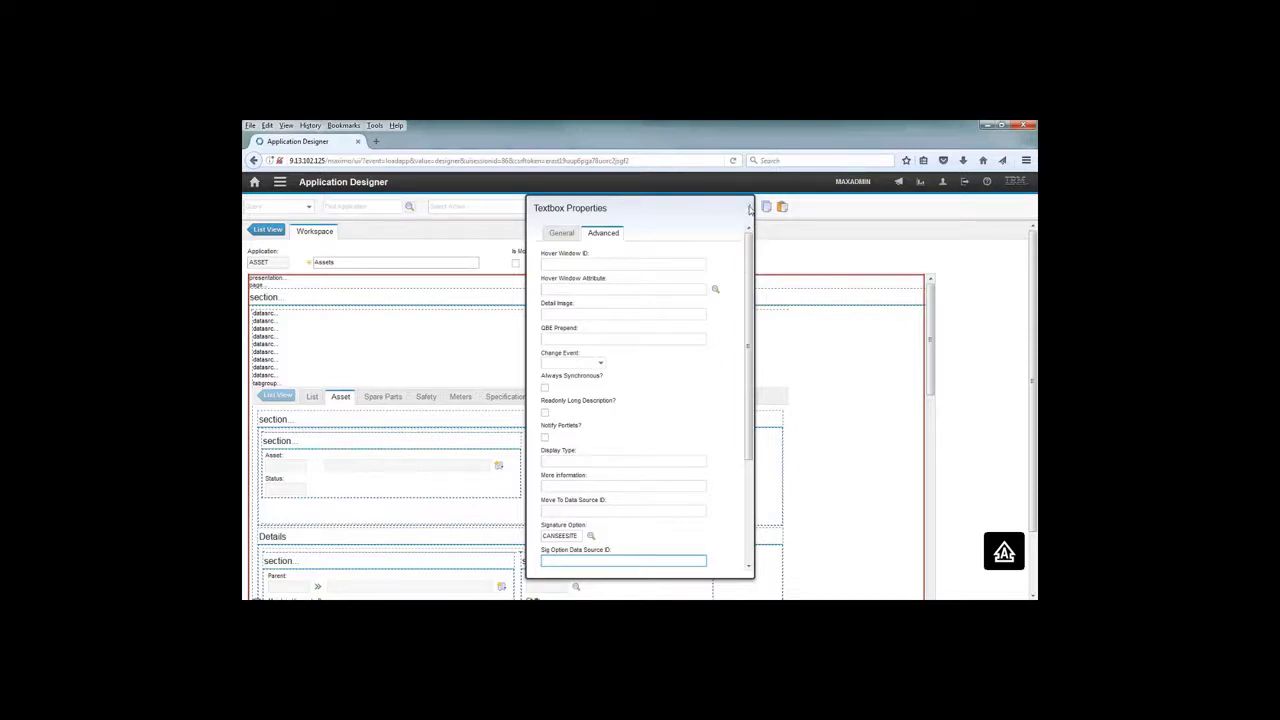
{"action": "left_click", "coordinate": [750, 208]}
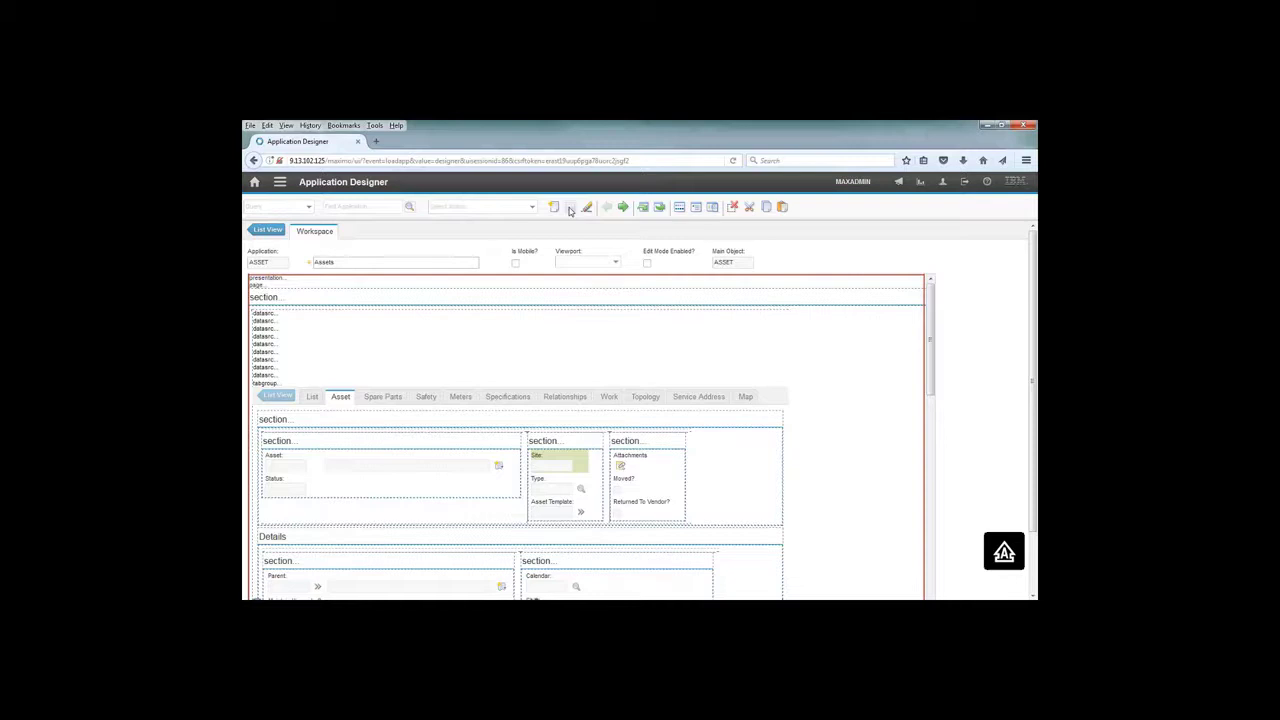
{"action": "left_click", "coordinate": [552, 207]}
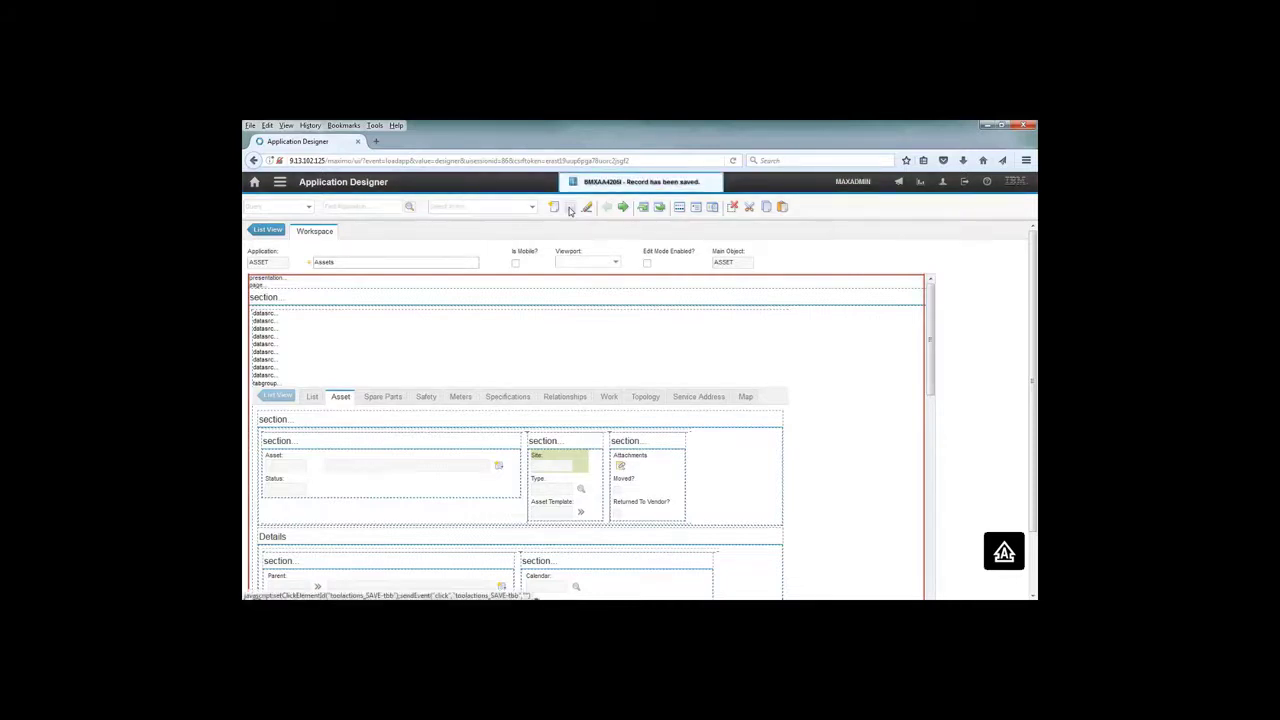
{"action": "left_click", "coordinate": [280, 181]}
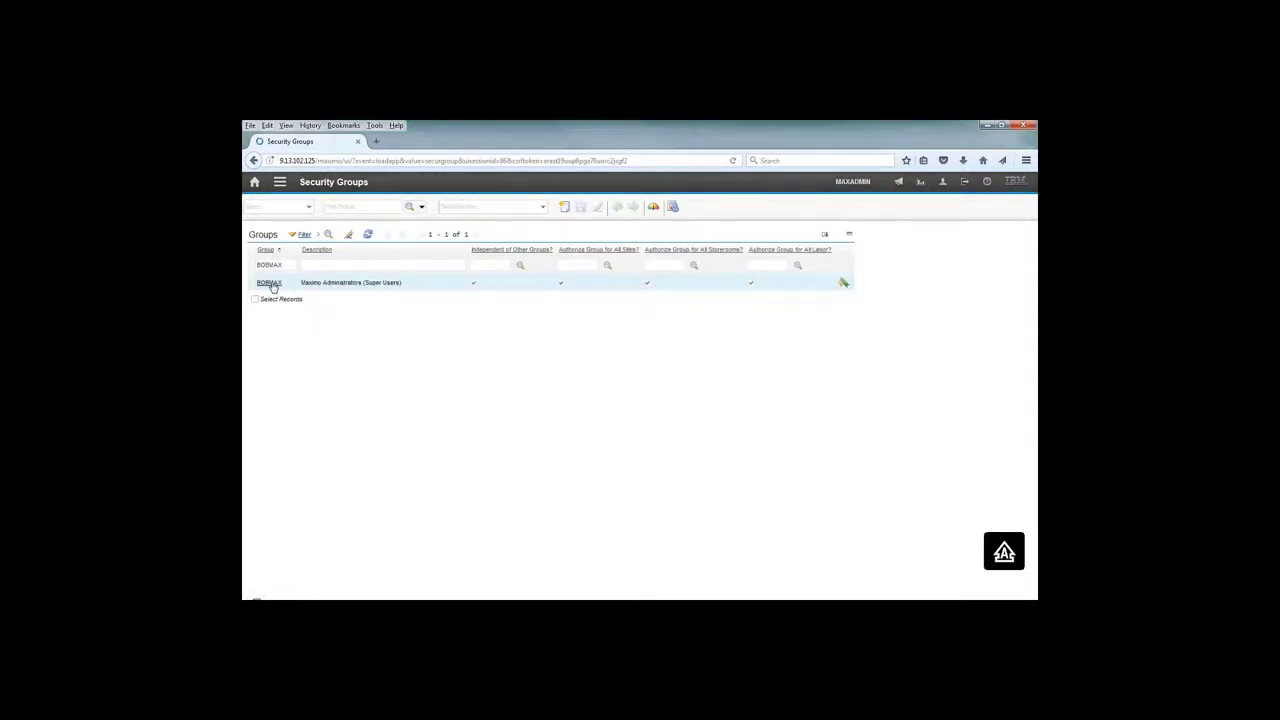
Open the BOBMAX Maximo Administrators group, review its users and show its Applications list.
{"action": "left_click", "coordinate": [268, 282]}
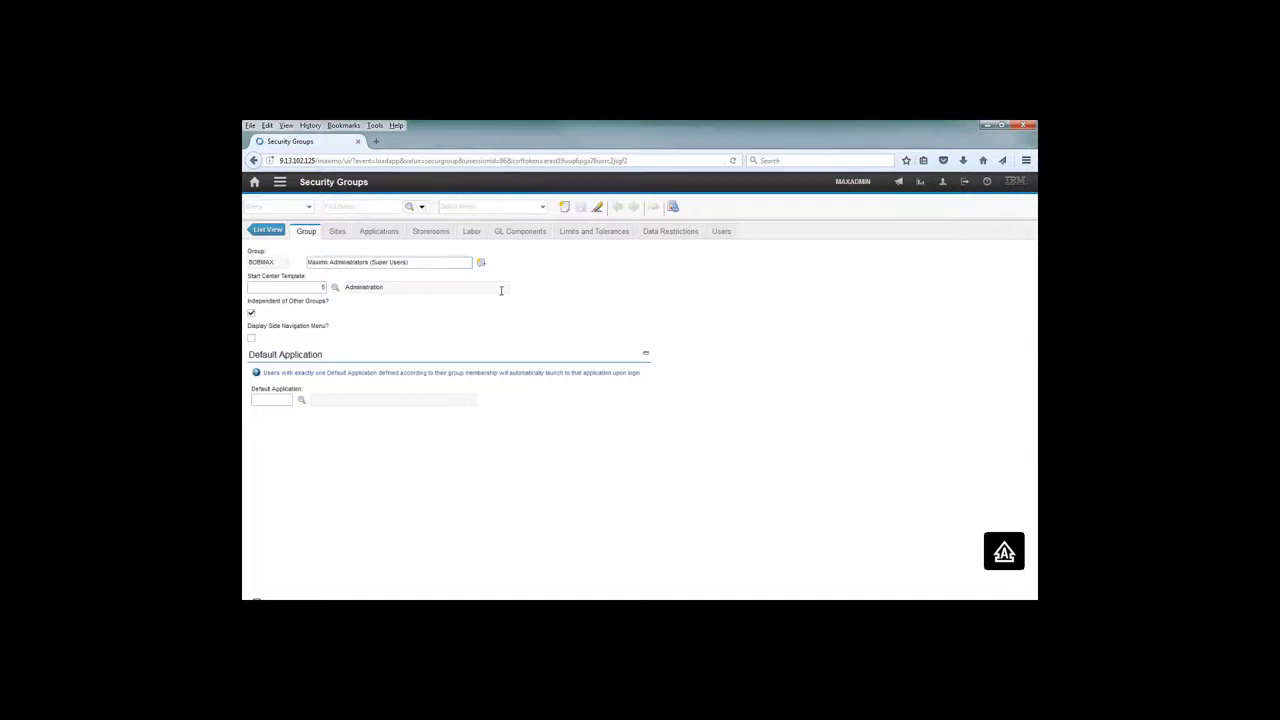
{"action": "left_click", "coordinate": [721, 231]}
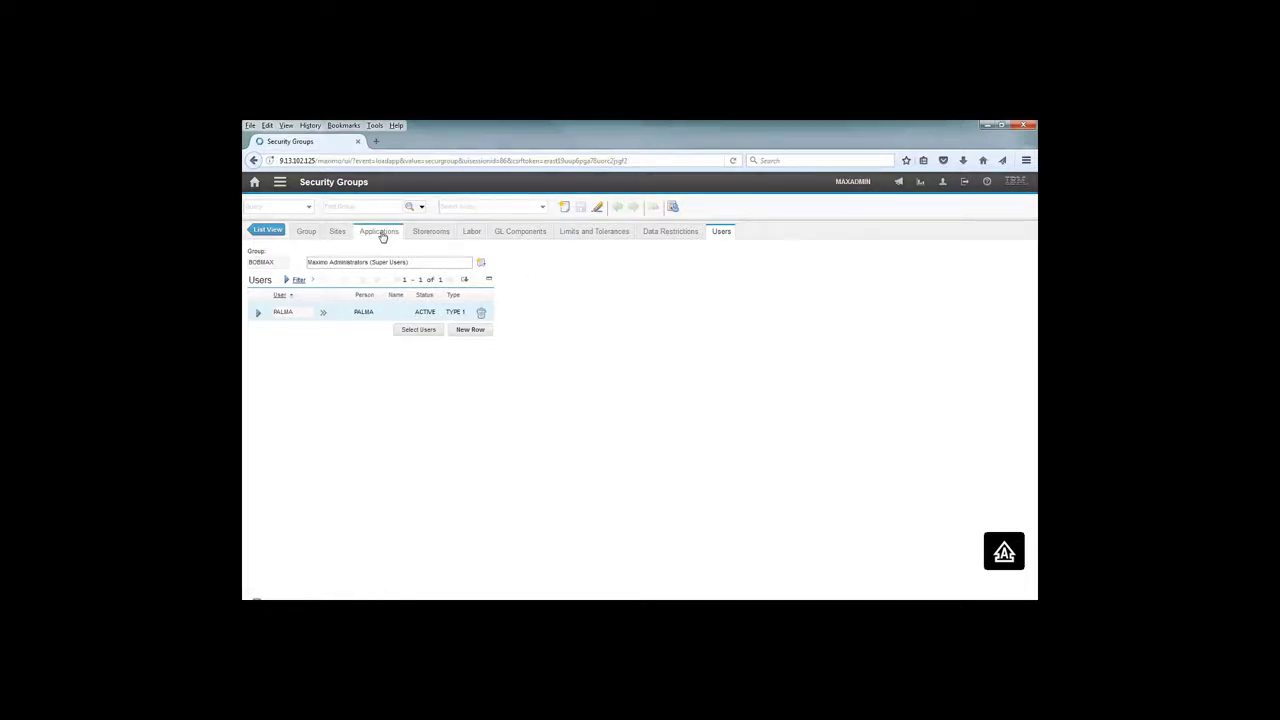
{"action": "left_click", "coordinate": [379, 231]}
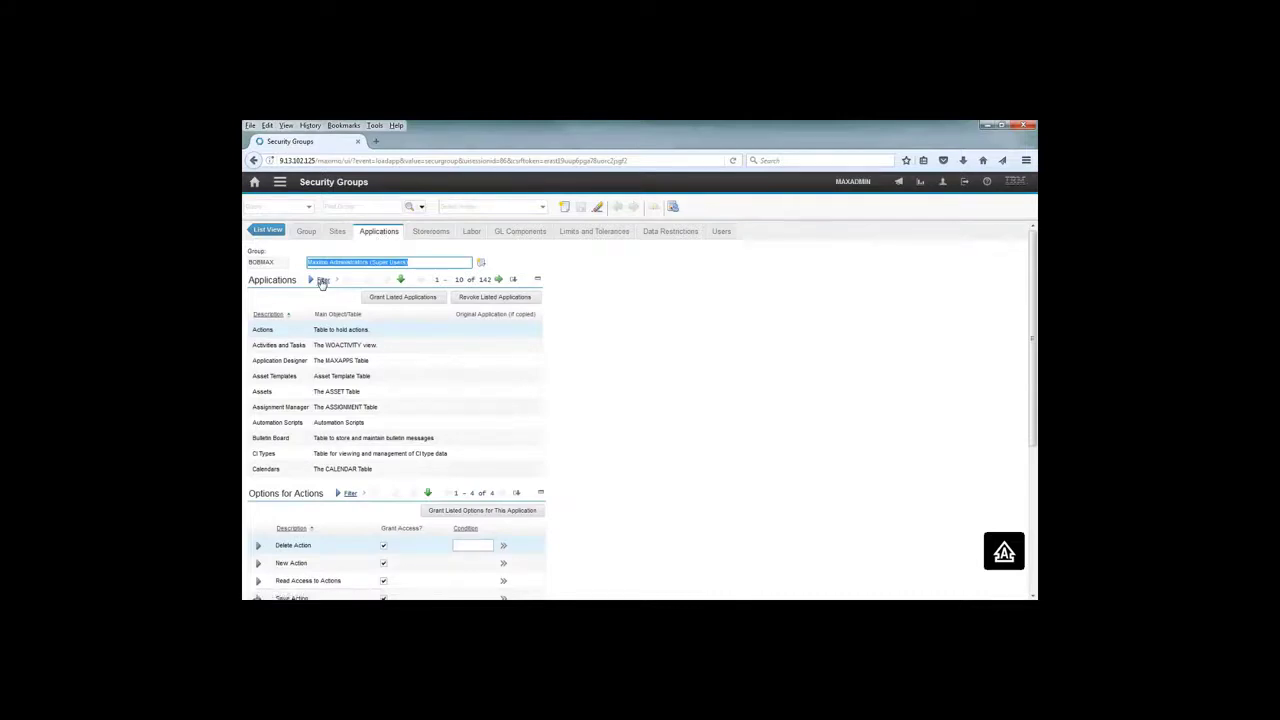
Filter applications by 'asset', select Assets and page to its further options.
{"action": "left_click", "coordinate": [322, 280]}
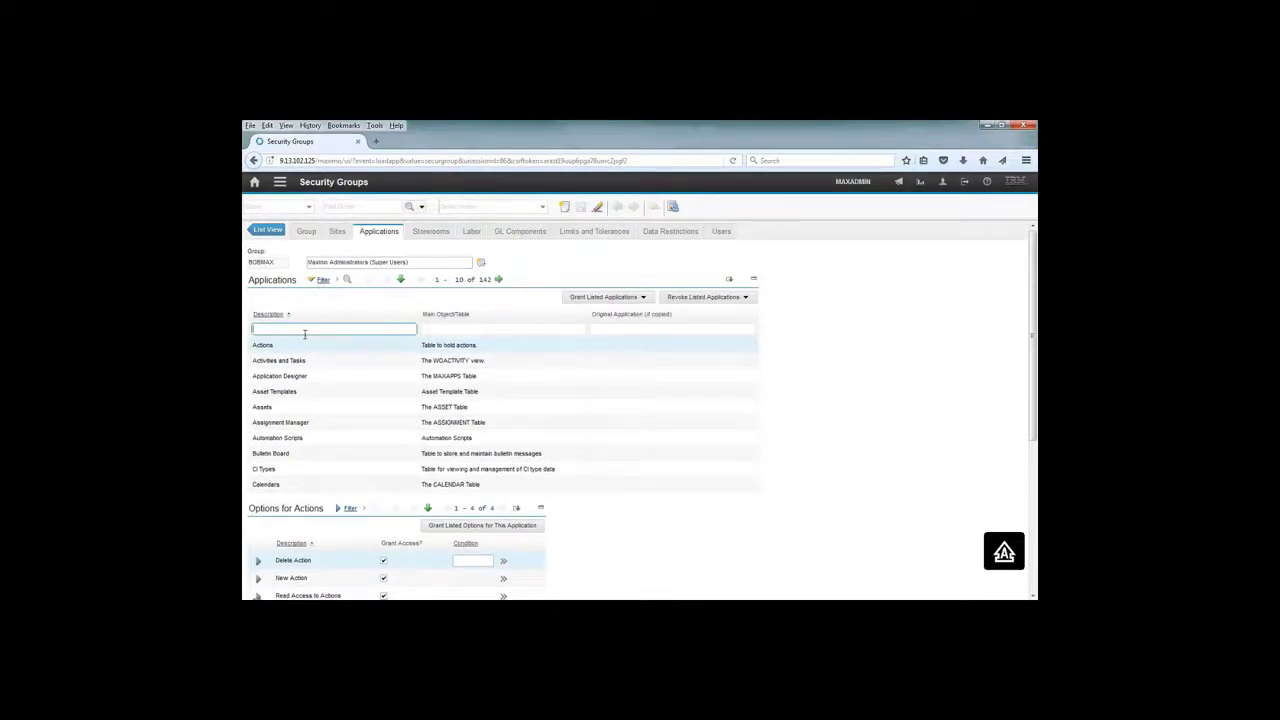
{"action": "type", "text": "asset"}
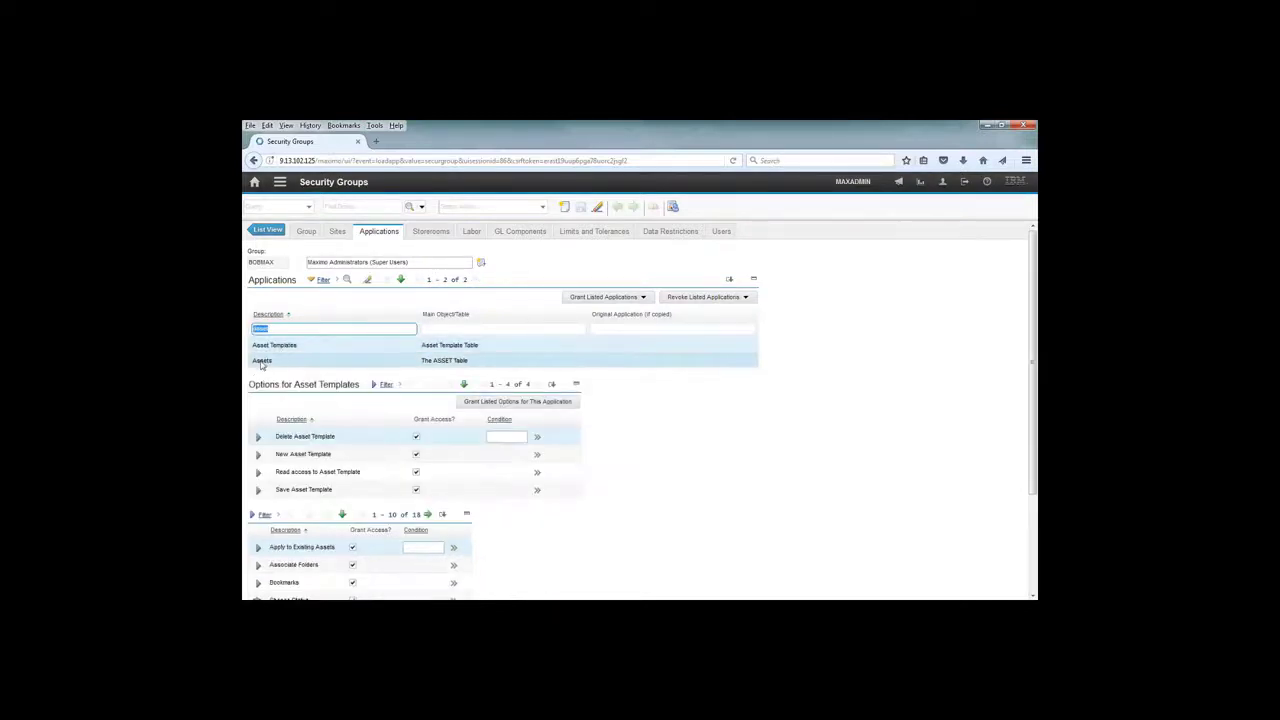
{"action": "left_click", "coordinate": [262, 360]}
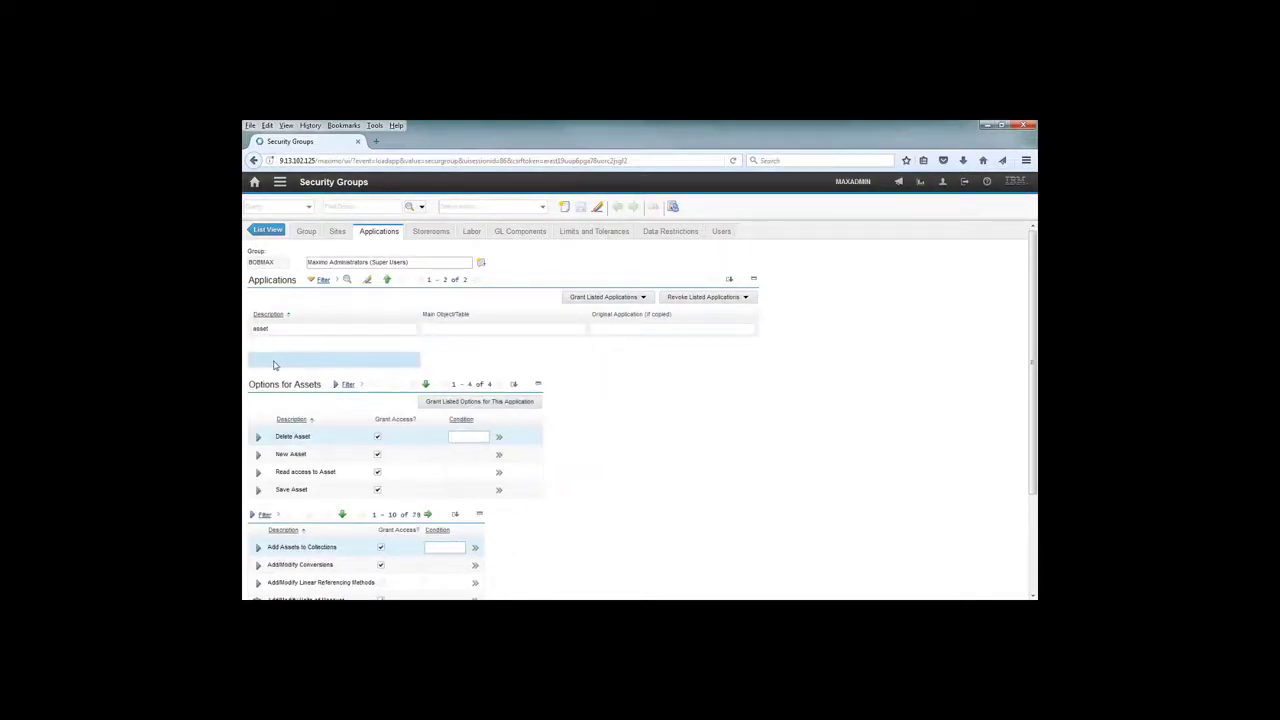
{"action": "scroll", "scroll_direction": "down", "scroll_amount": 3}
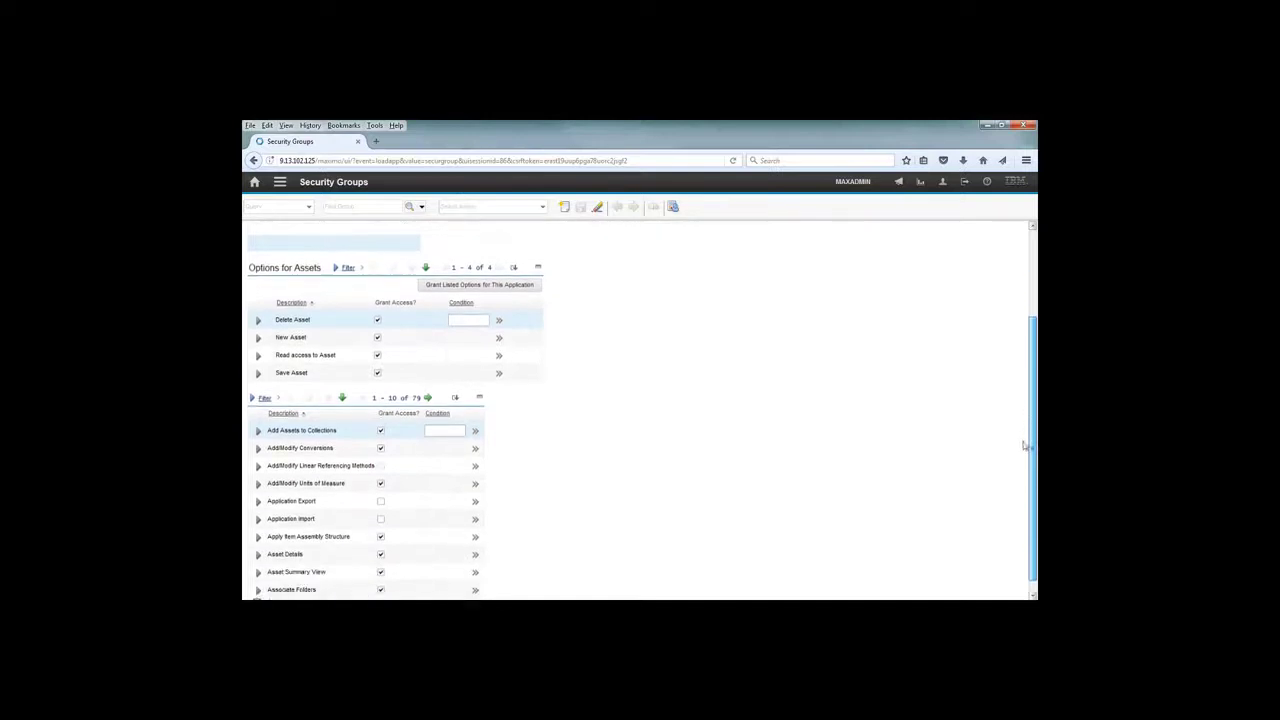
{"action": "scroll", "scroll_direction": "up", "scroll_amount": 3}
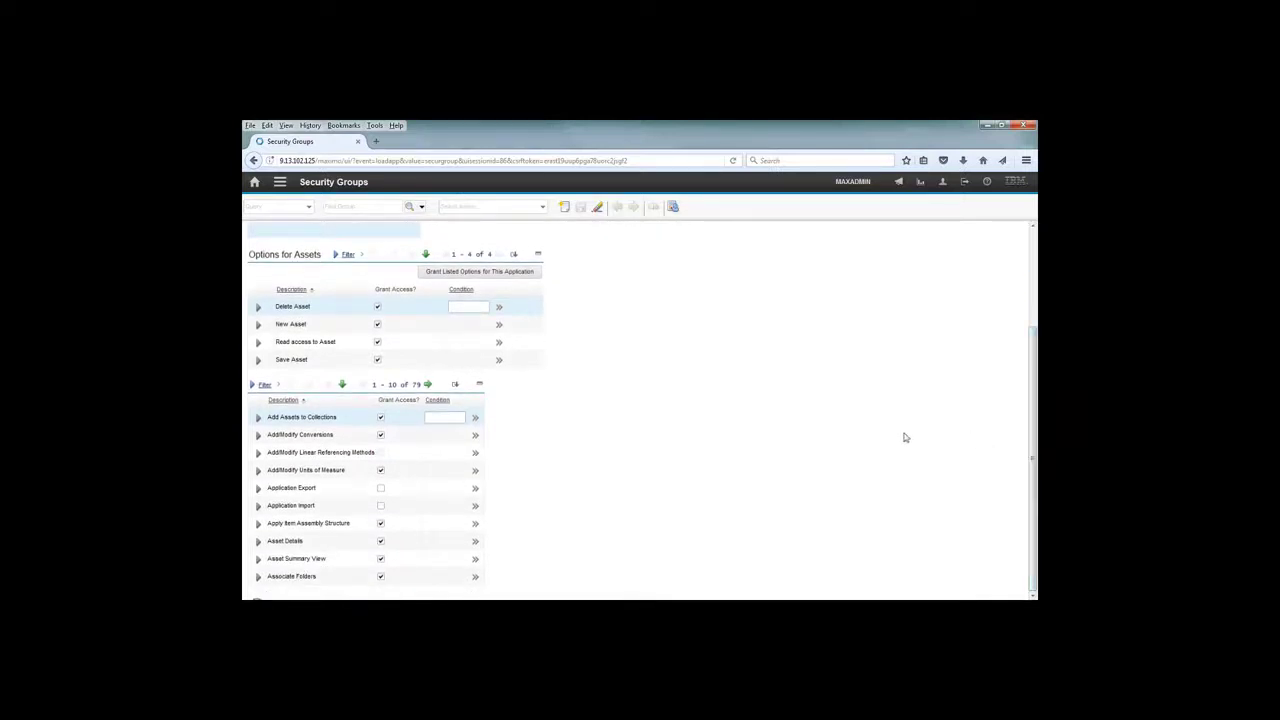
{"action": "mouse_move", "coordinate": [514, 513]}
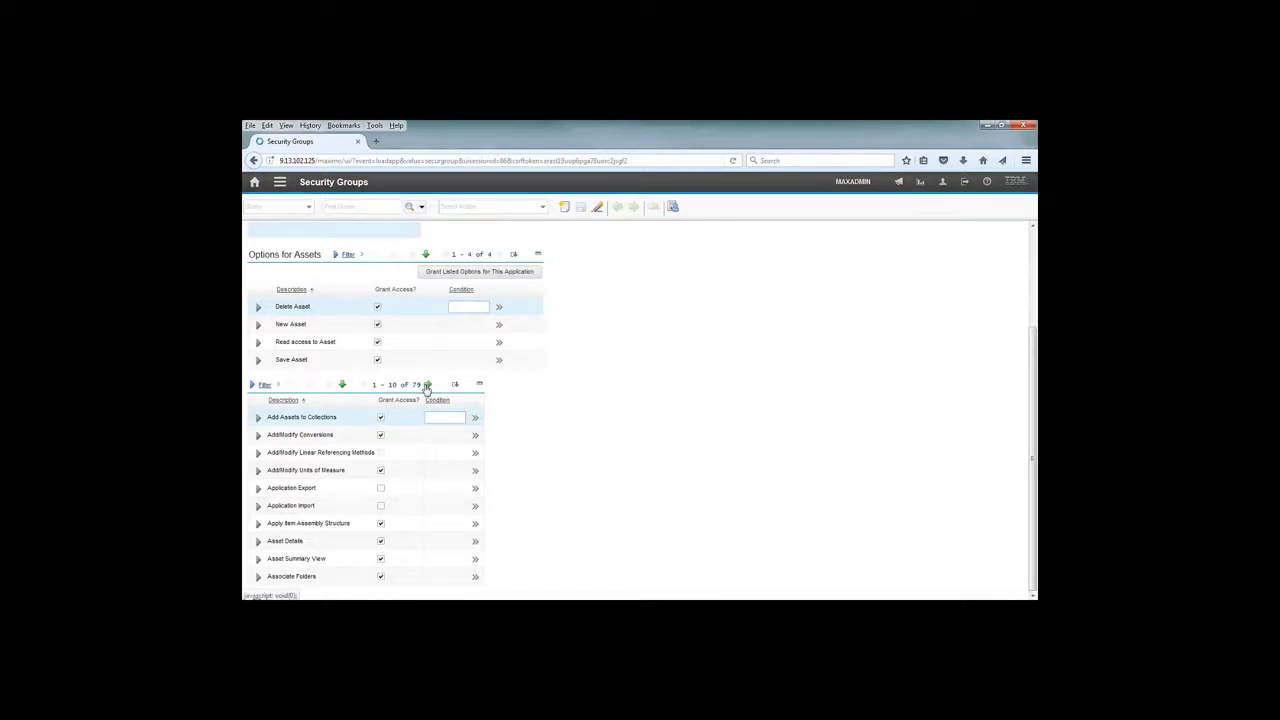
{"action": "left_click", "coordinate": [427, 384]}
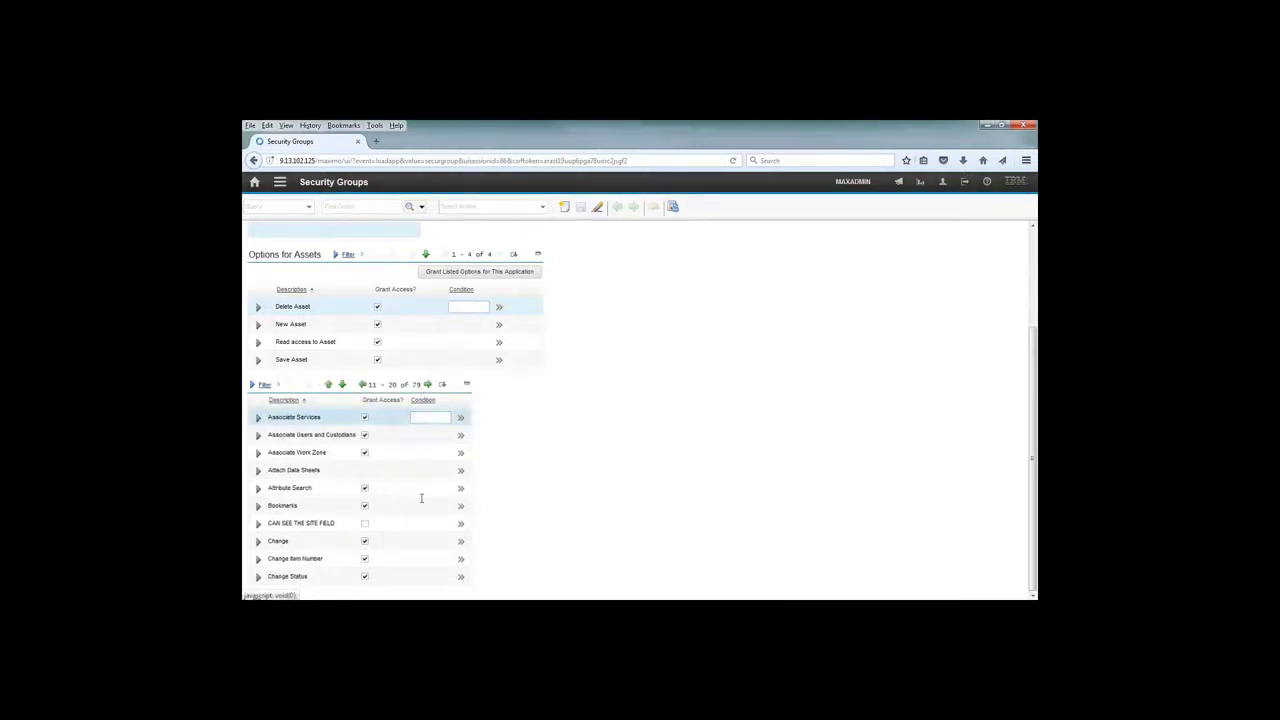
Grant access to CAN SEE THE SITE FIELD, save the group and sign out.
{"action": "left_click", "coordinate": [300, 523]}
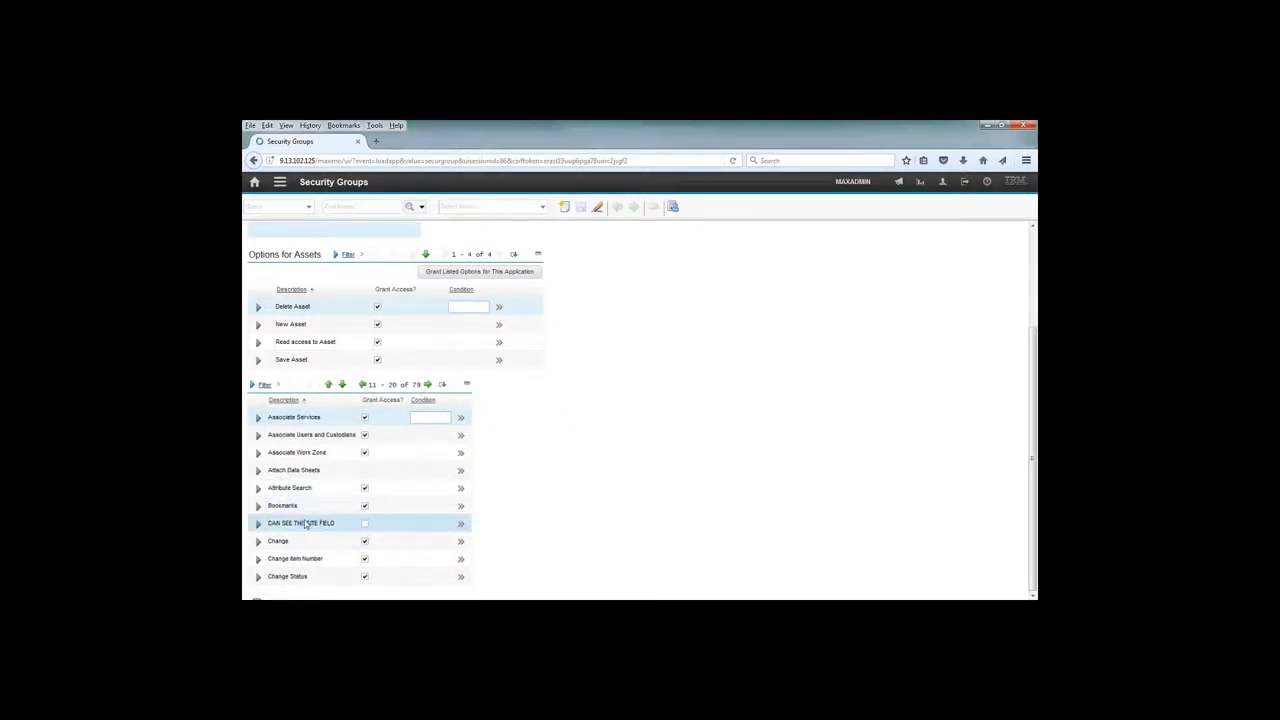
{"action": "left_click", "coordinate": [364, 523]}
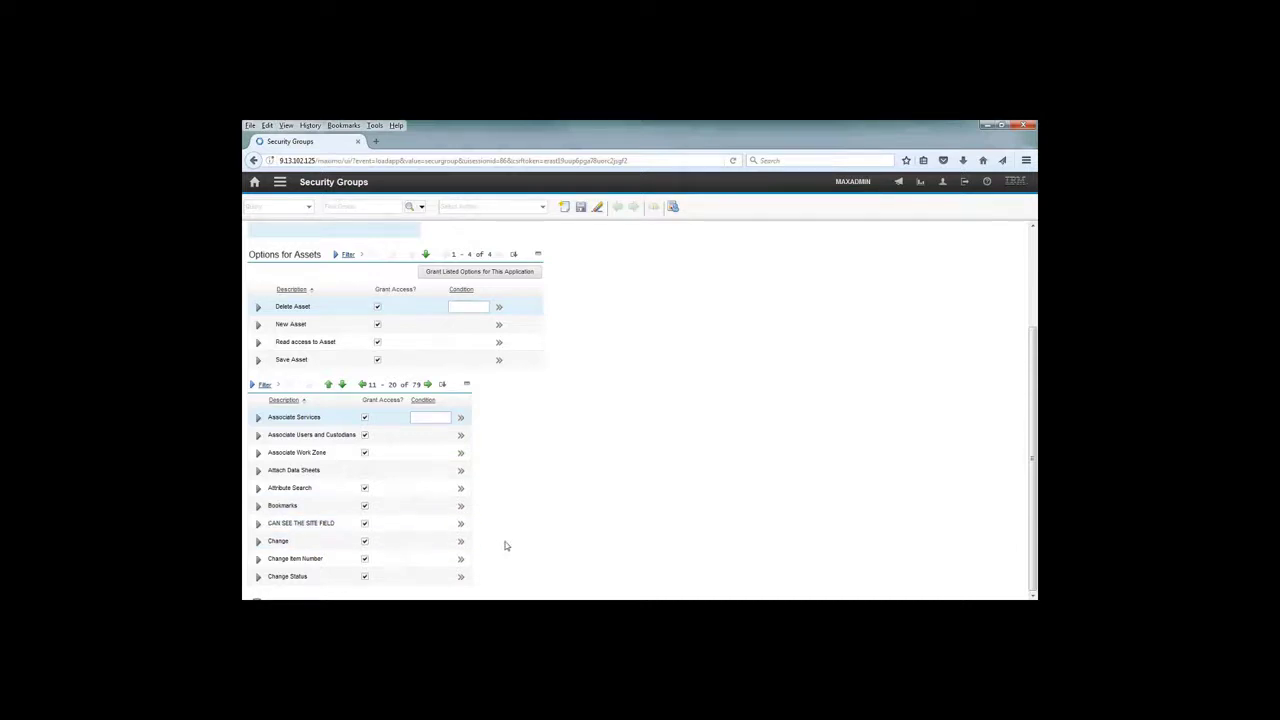
{"action": "mouse_move", "coordinate": [561, 288]}
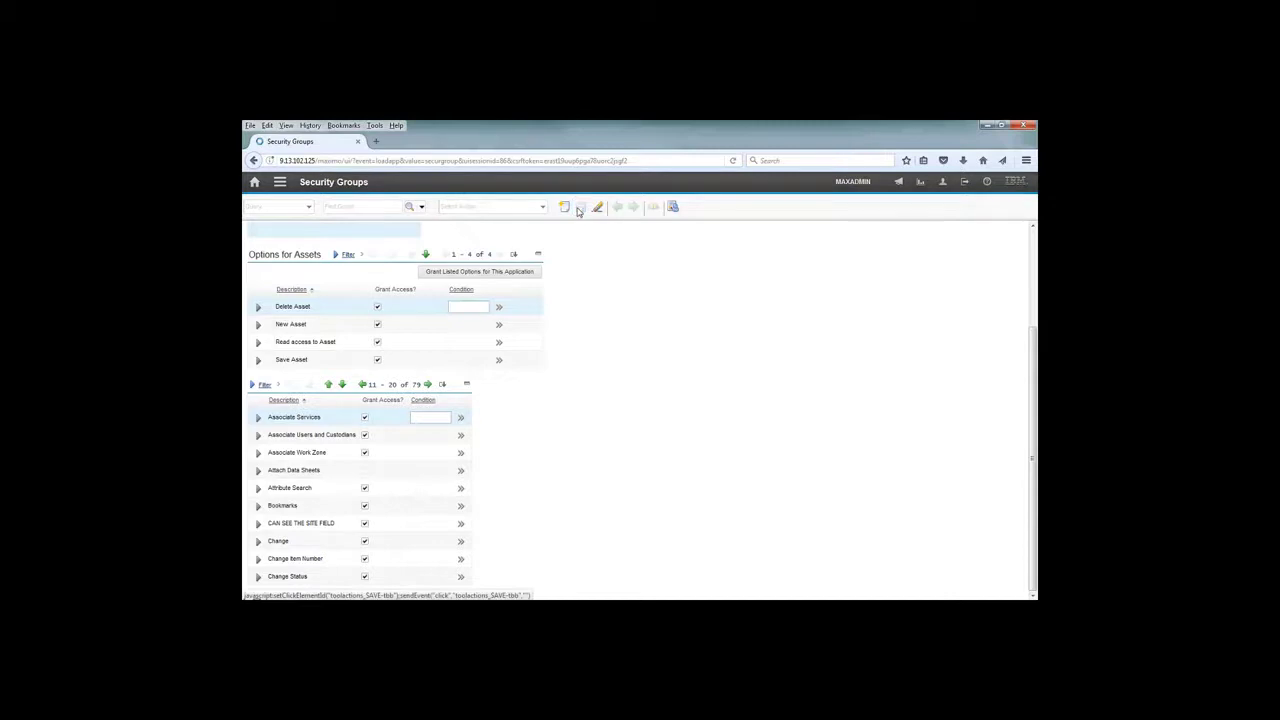
{"action": "left_click", "coordinate": [580, 207]}
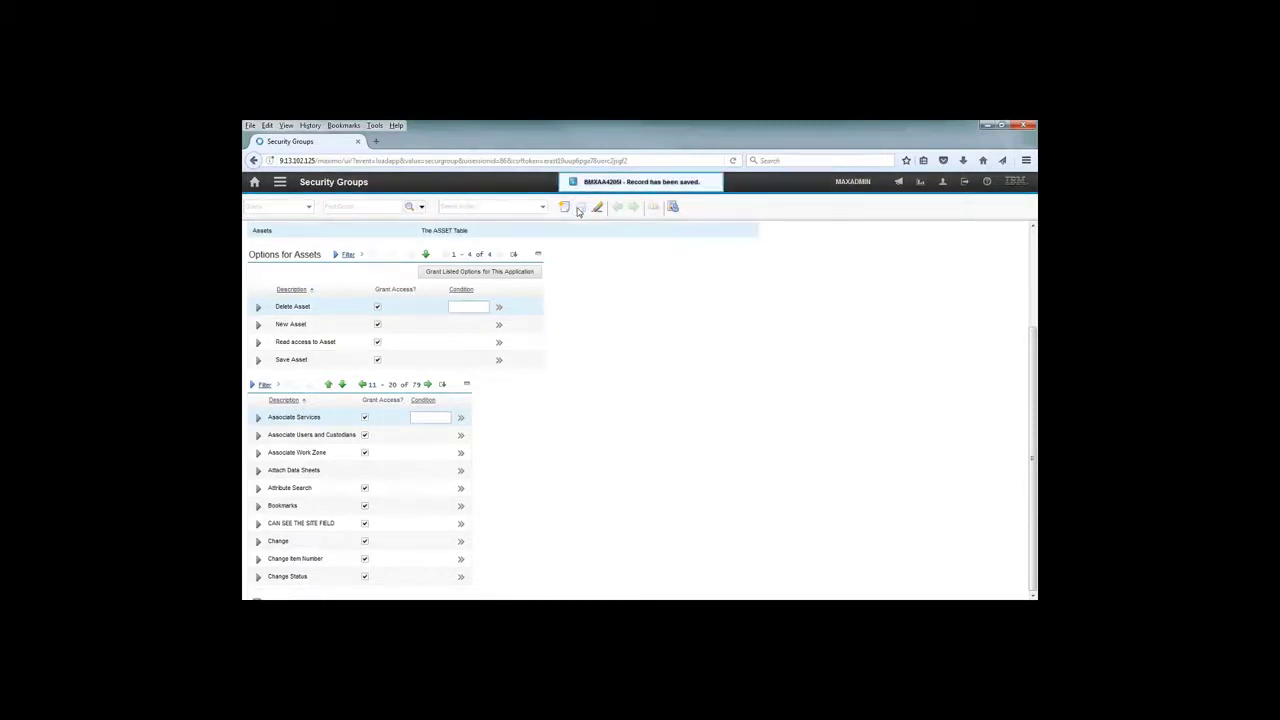
{"action": "mouse_move", "coordinate": [843, 271]}
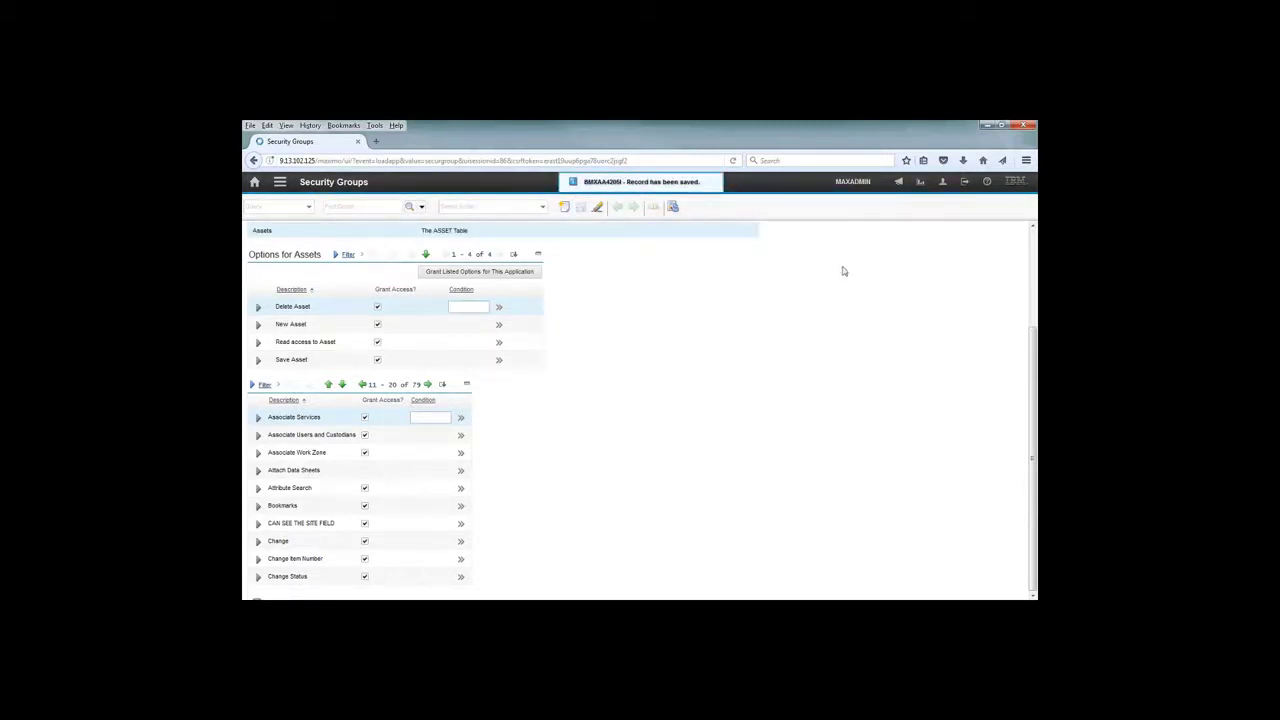
{"action": "left_click", "coordinate": [967, 181]}
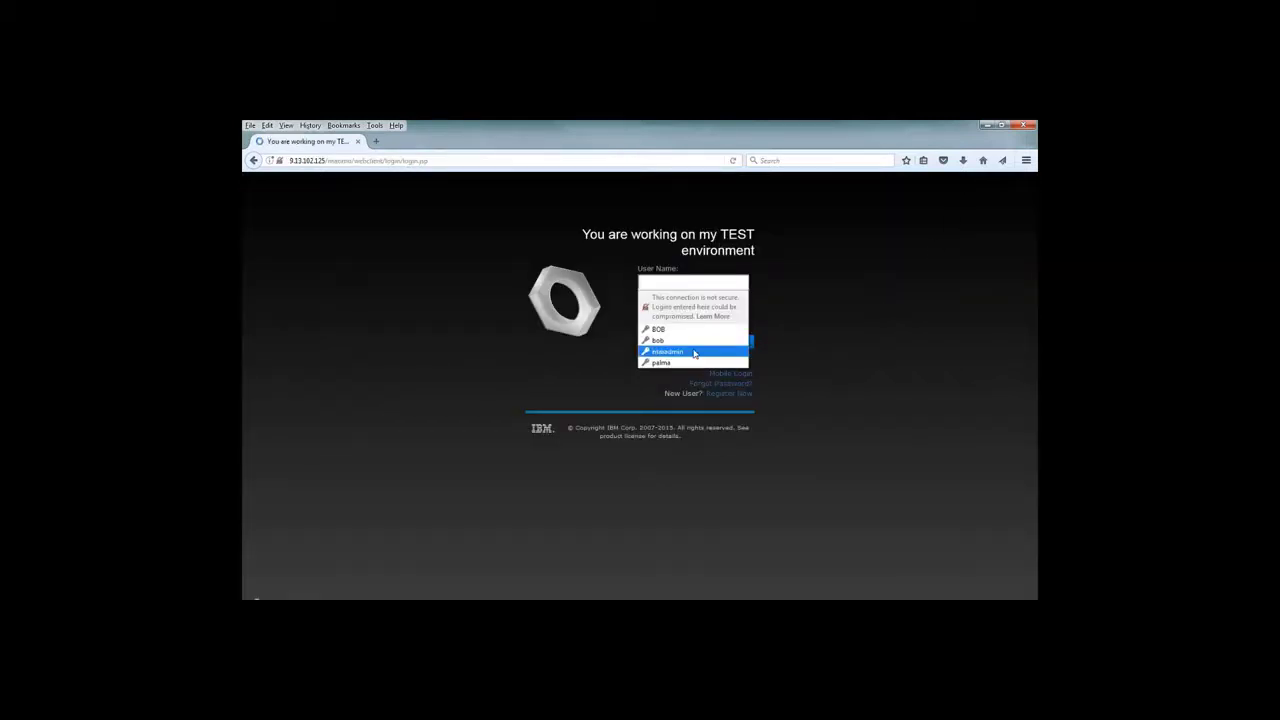
{"action": "left_click", "coordinate": [667, 351]}
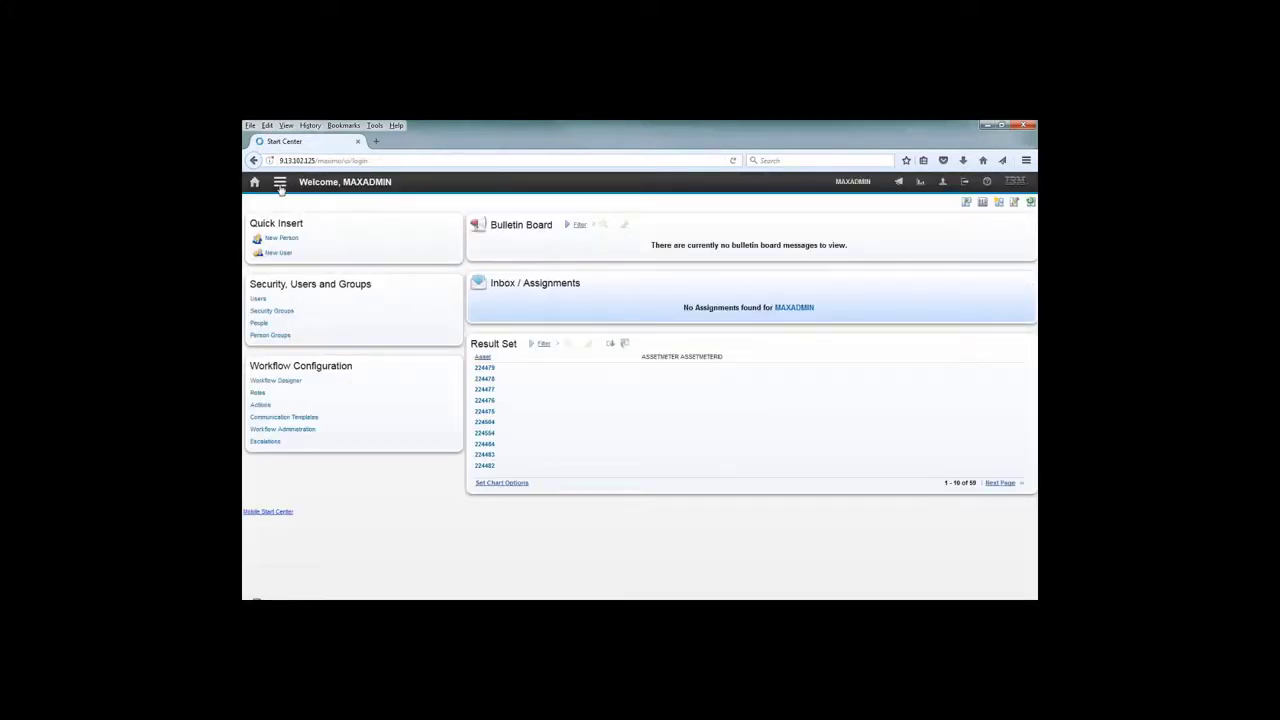
{"action": "left_click", "coordinate": [281, 181]}
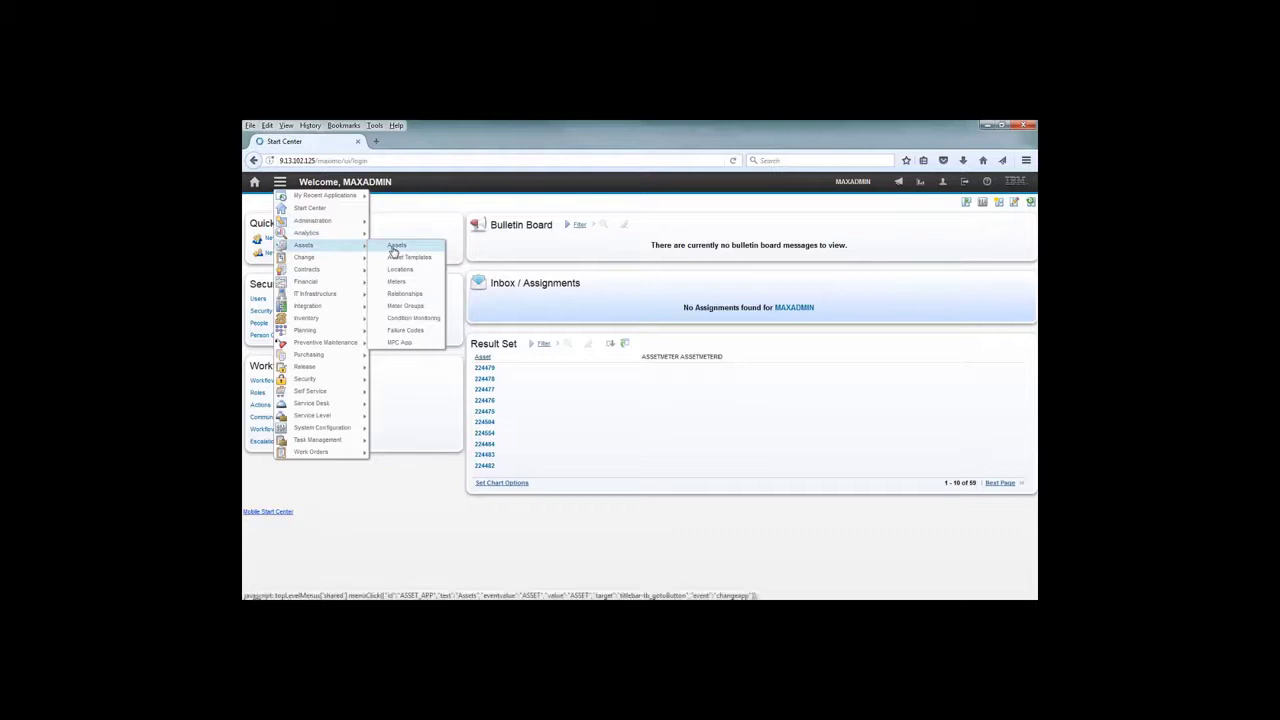
{"action": "left_click", "coordinate": [397, 245]}
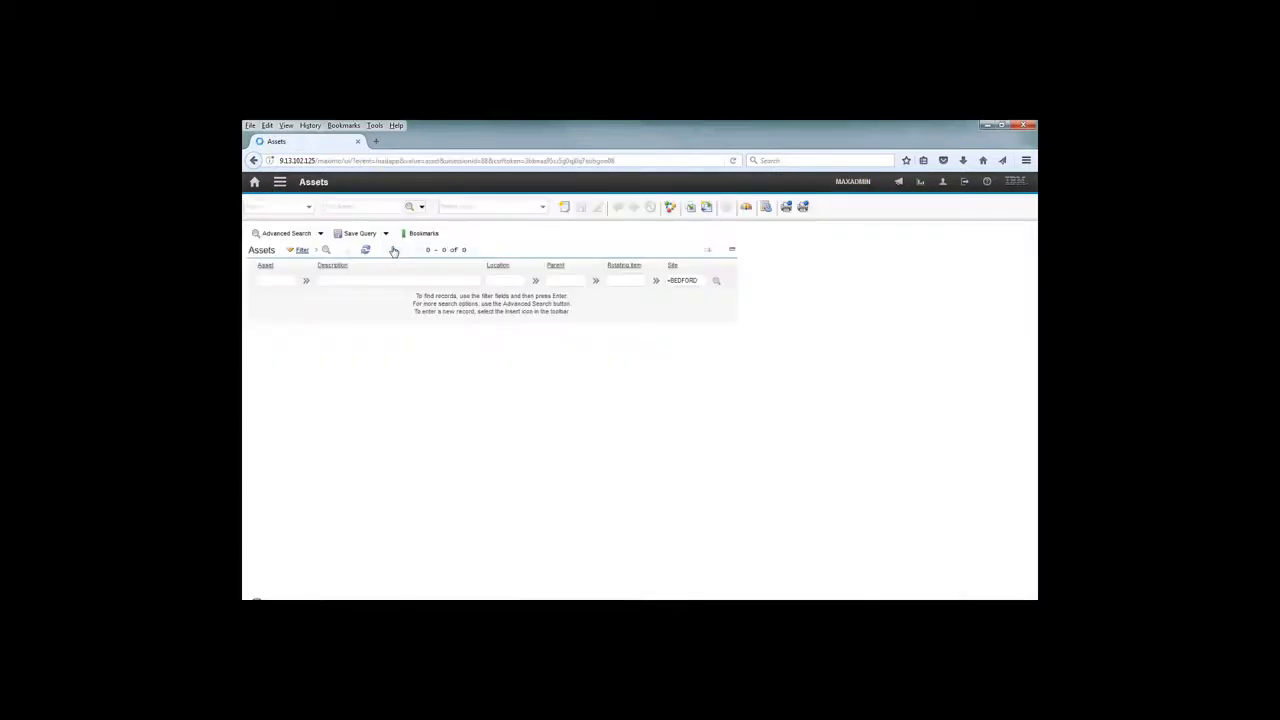
{"action": "left_click", "coordinate": [280, 280]}
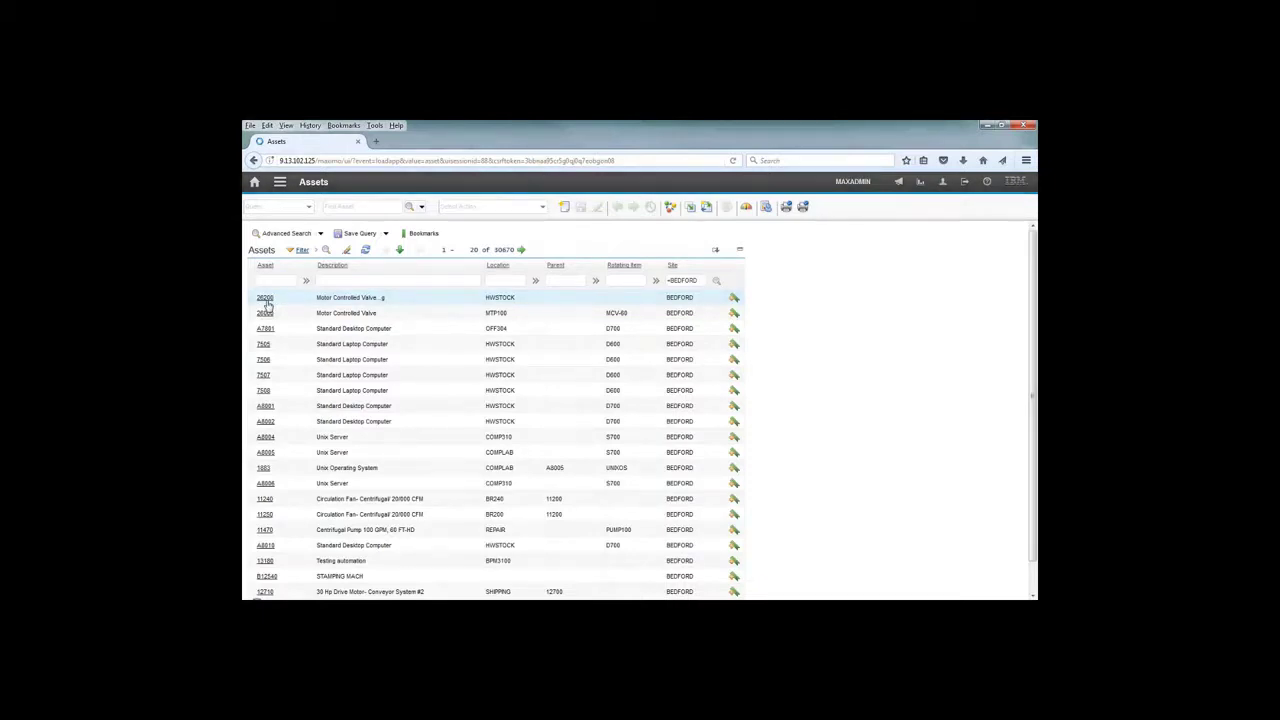
{"action": "left_click", "coordinate": [265, 297]}
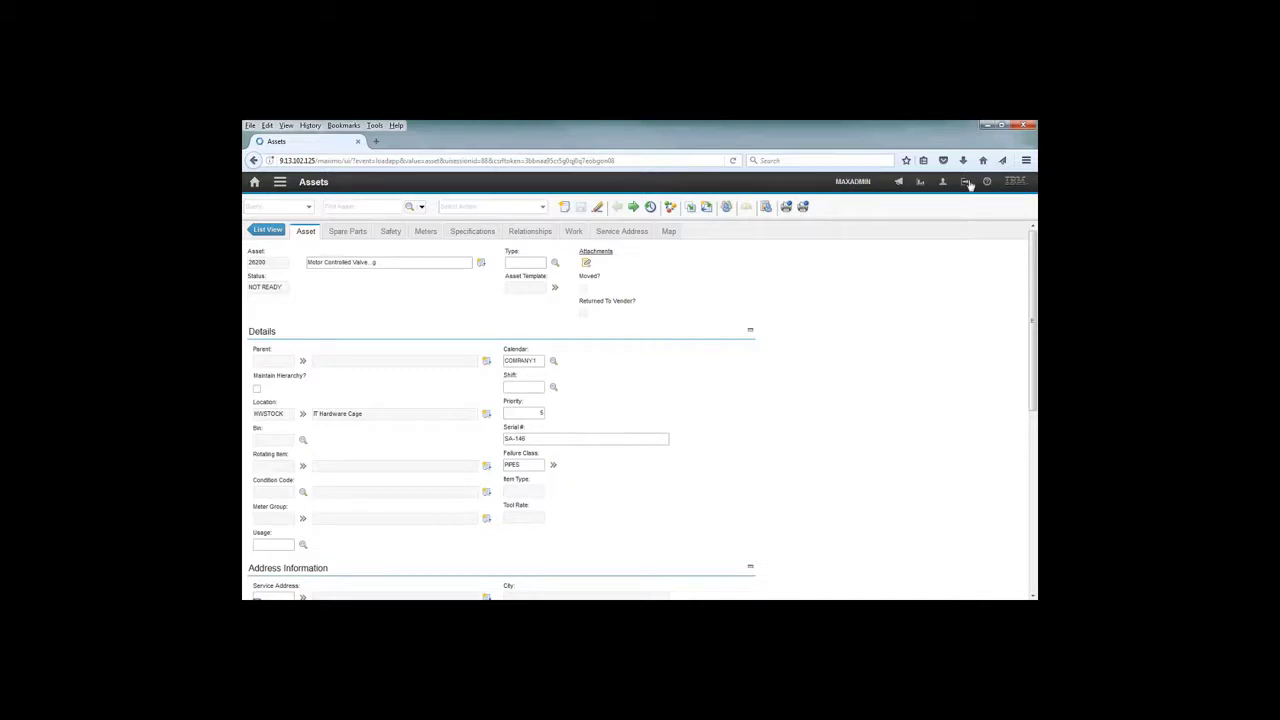
{"action": "left_click", "coordinate": [967, 181]}
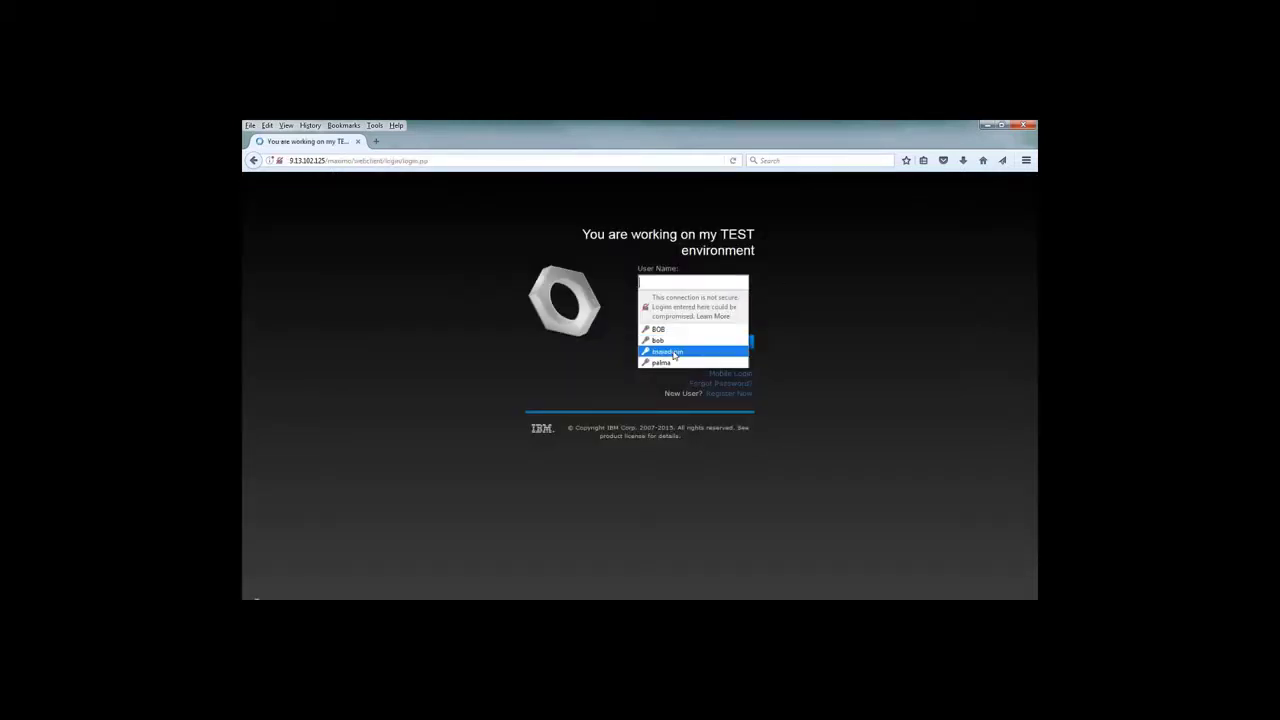
{"action": "left_click", "coordinate": [661, 362]}
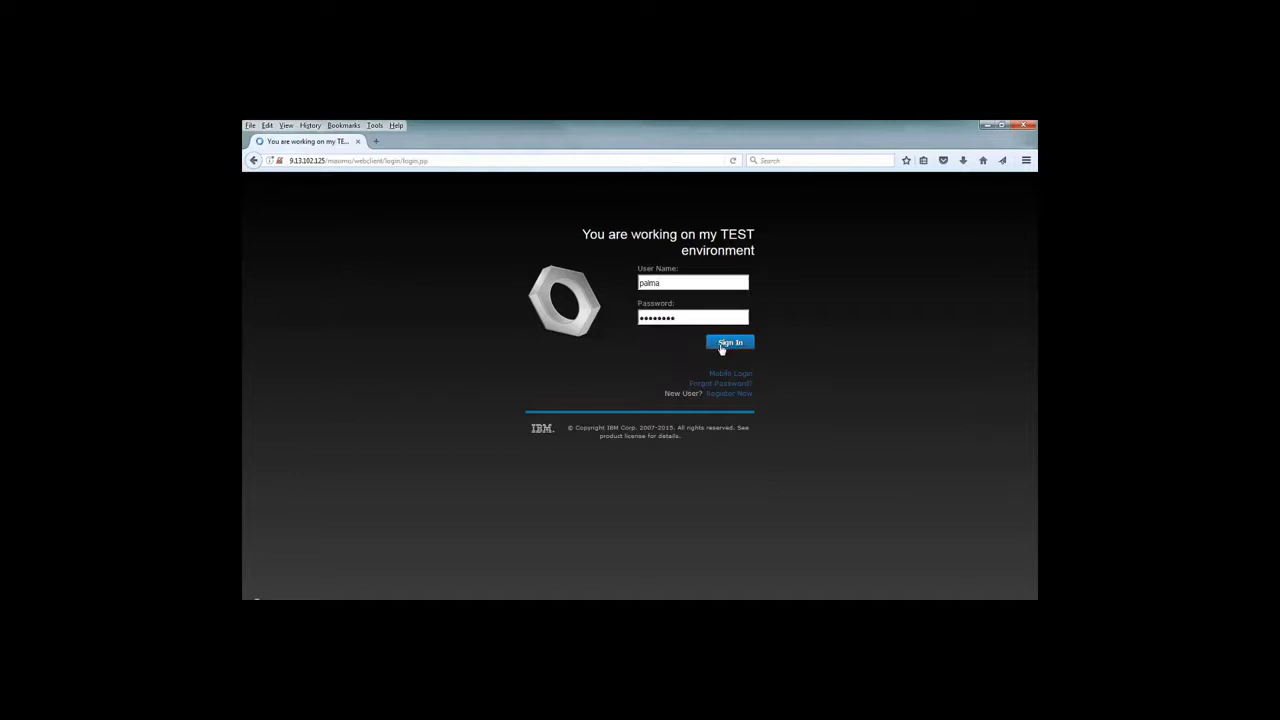
{"action": "left_click", "coordinate": [729, 342]}
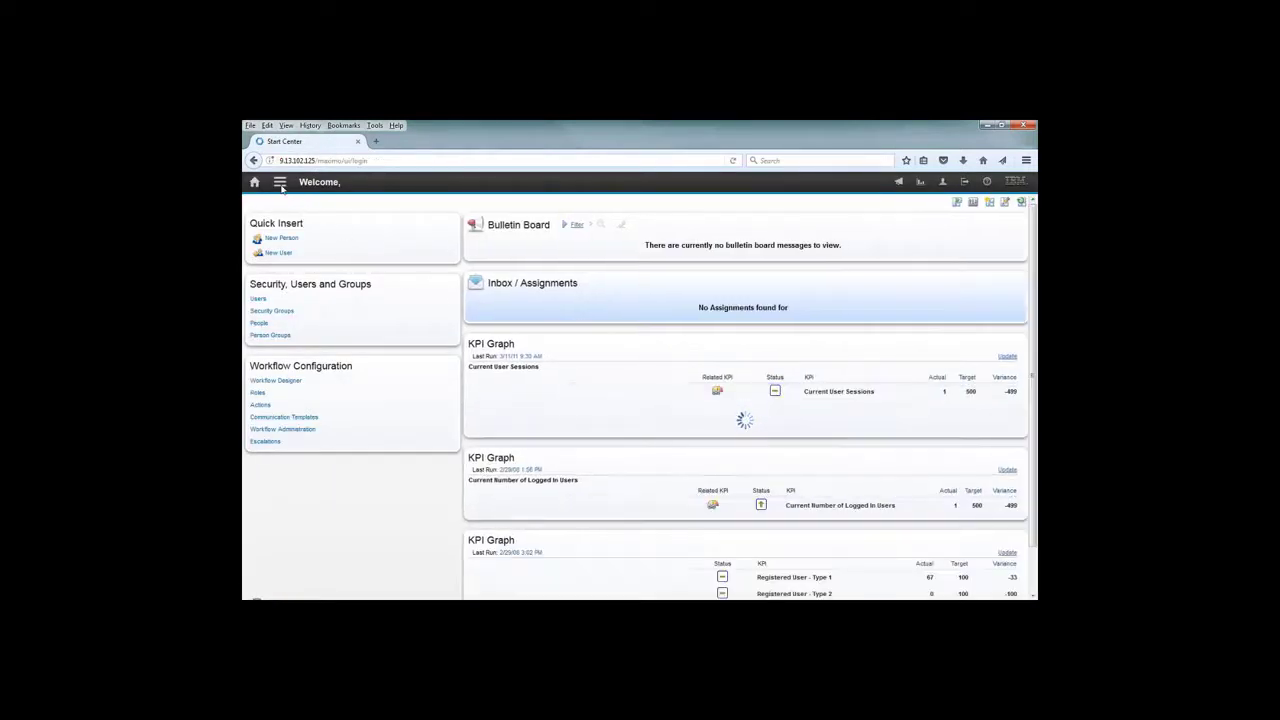
{"action": "left_click", "coordinate": [281, 181]}
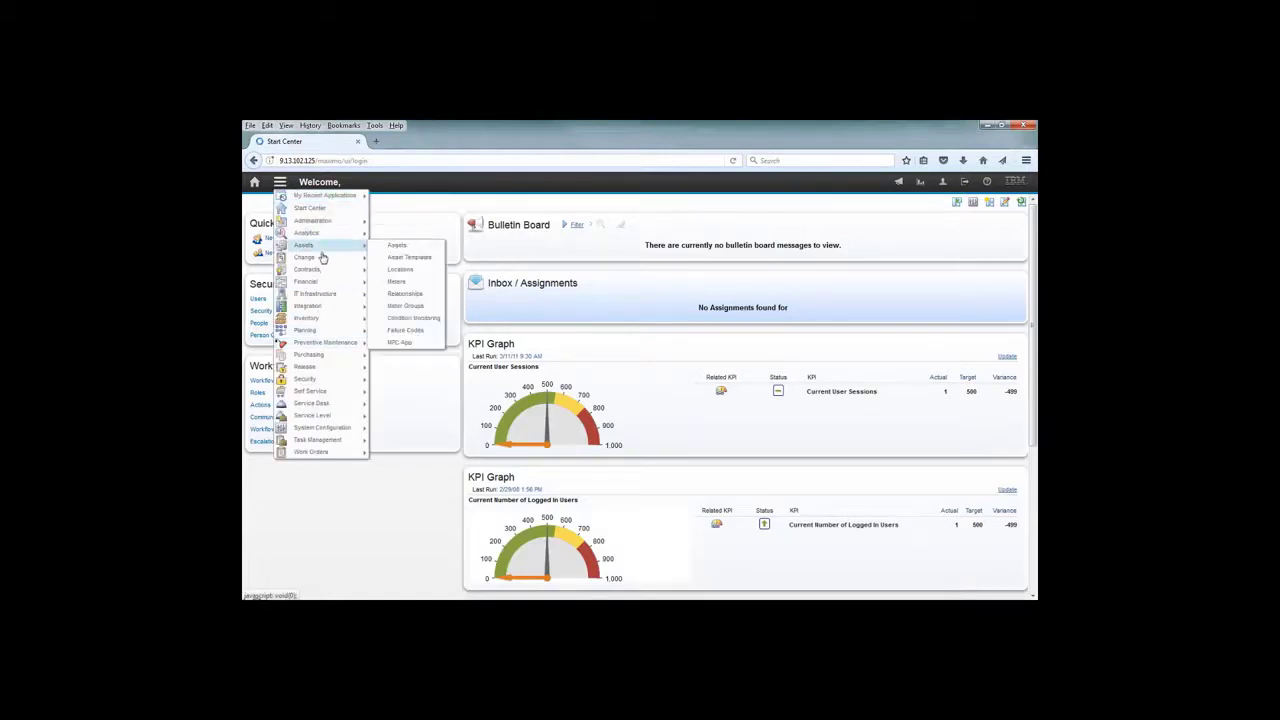
{"action": "left_click", "coordinate": [396, 245]}
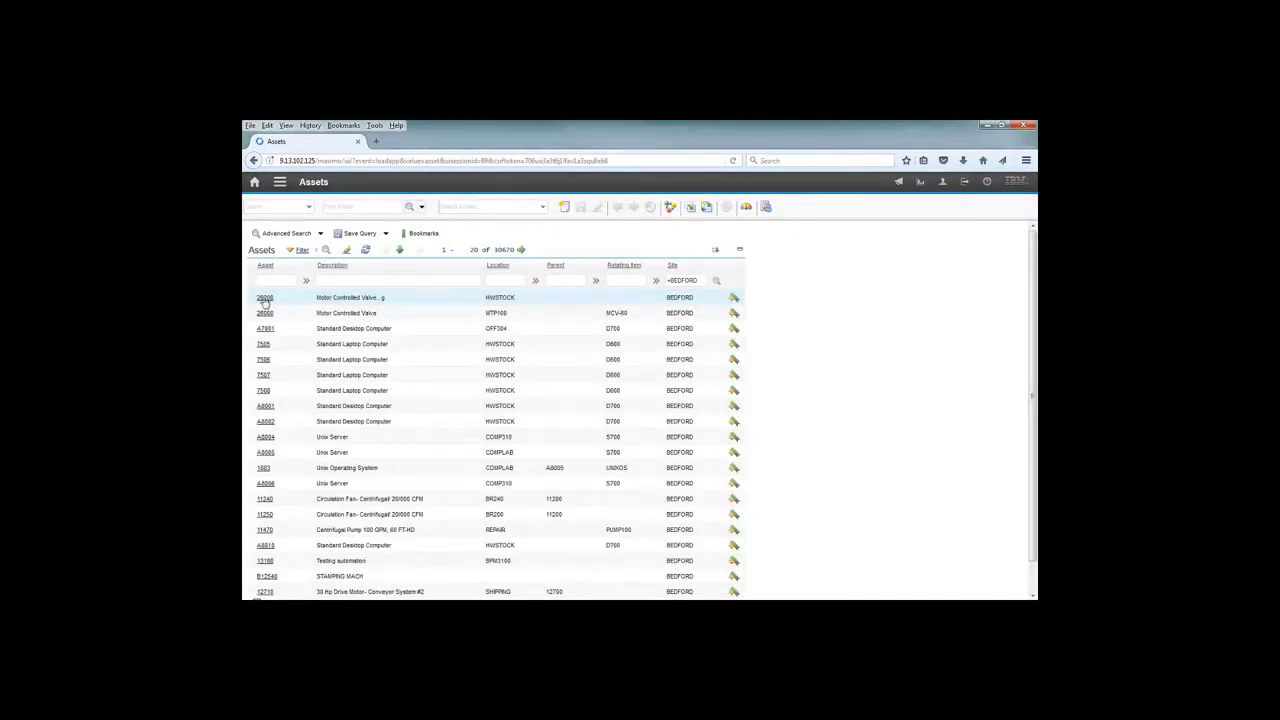
{"action": "left_click", "coordinate": [265, 297]}
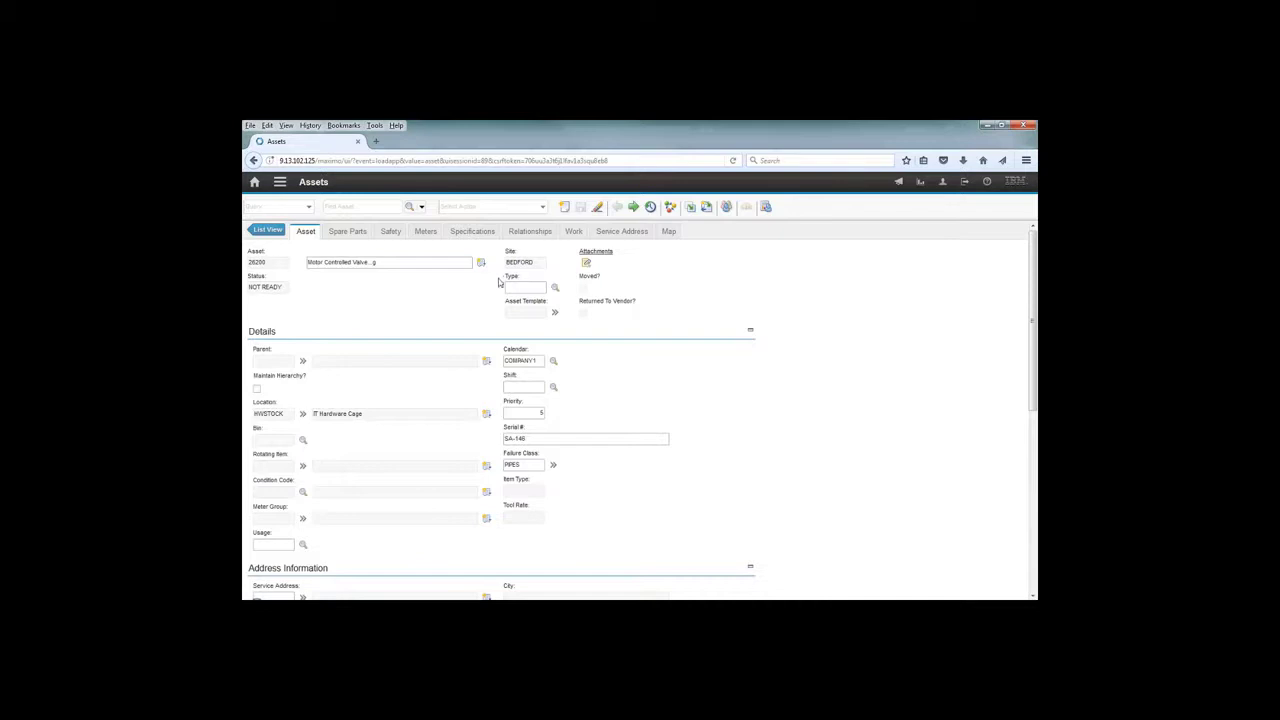
{"action": "mouse_move", "coordinate": [706, 280]}
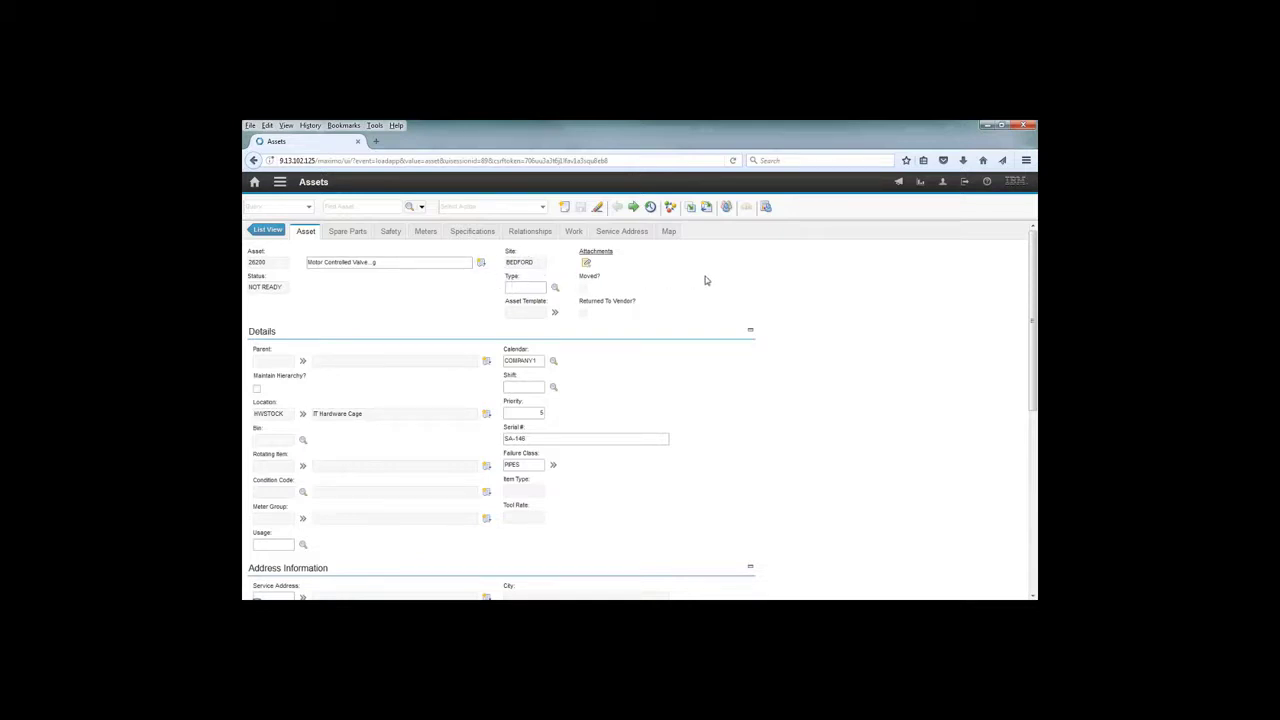
{"action": "mouse_move", "coordinate": [965, 186]}
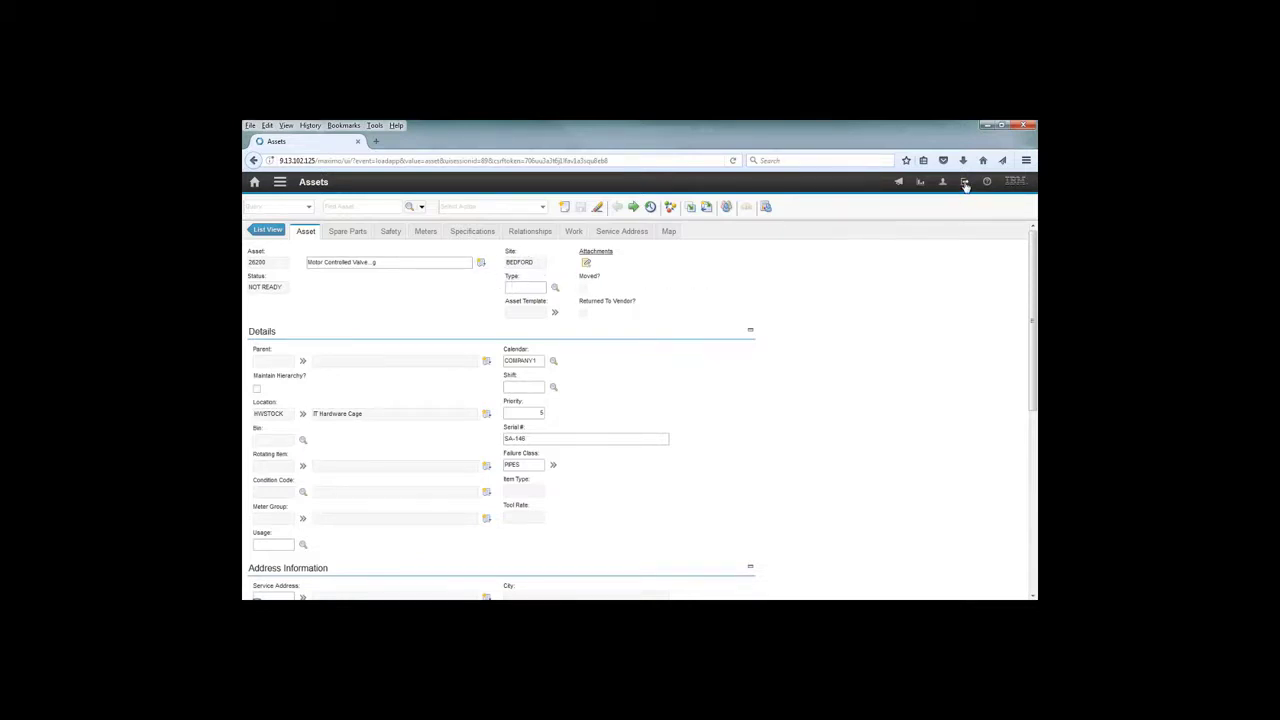
{"action": "left_click", "coordinate": [965, 181]}
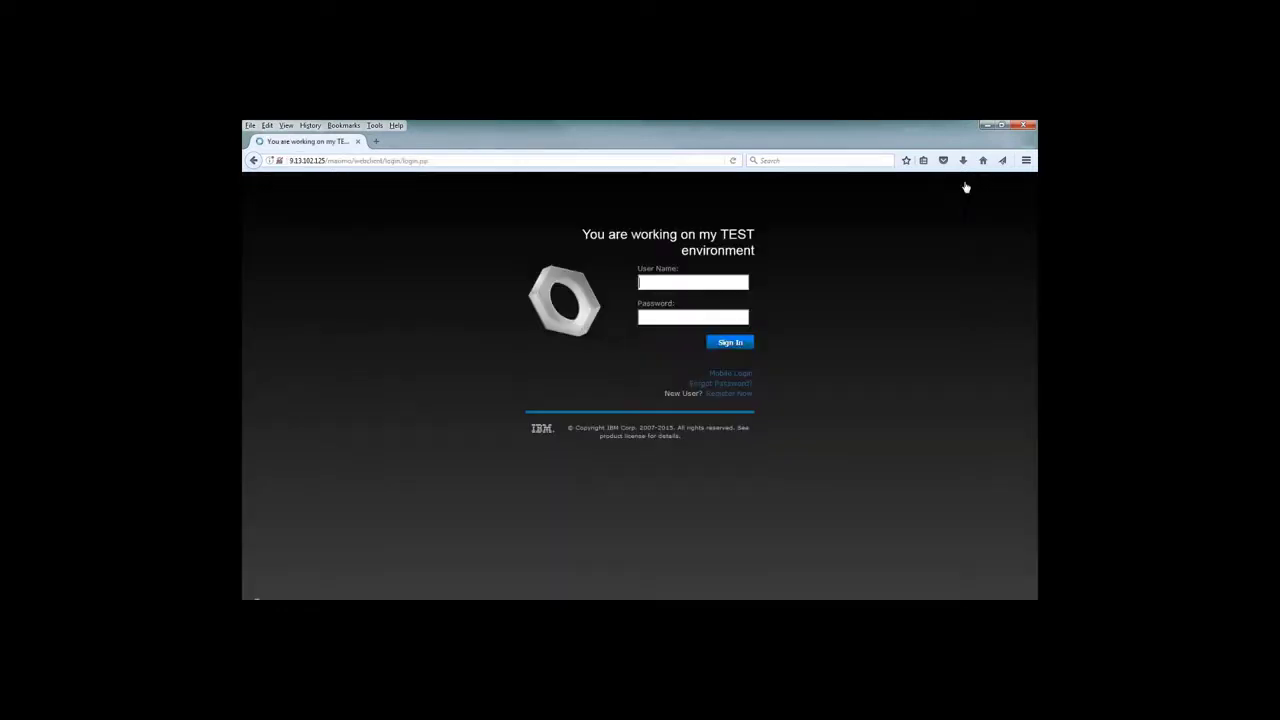